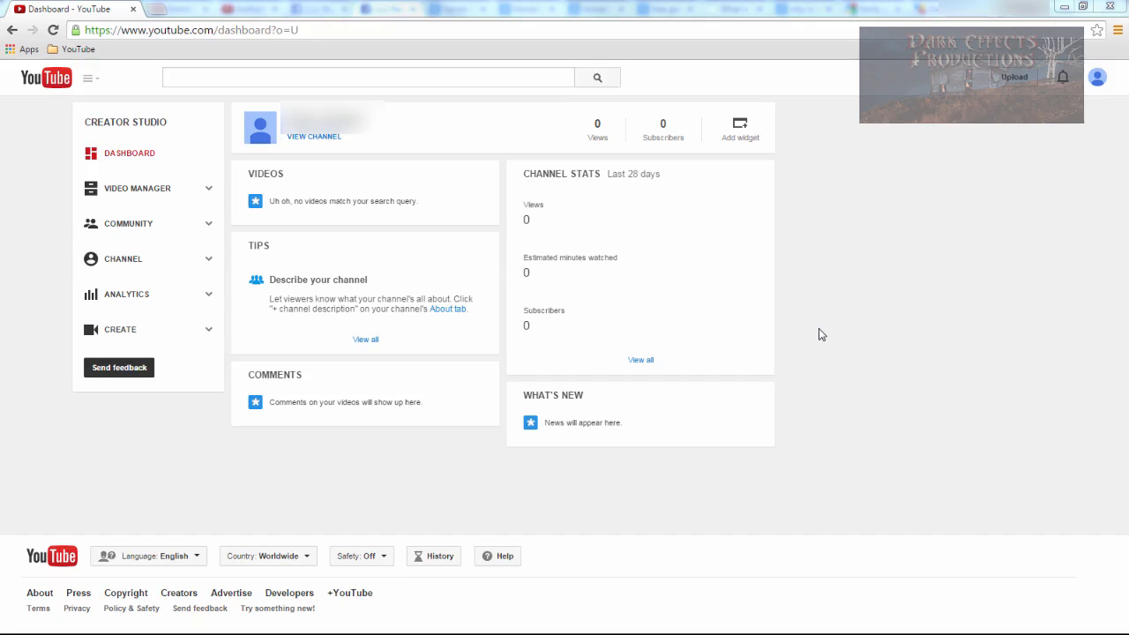
pyautogui.moveTo(187, 226)
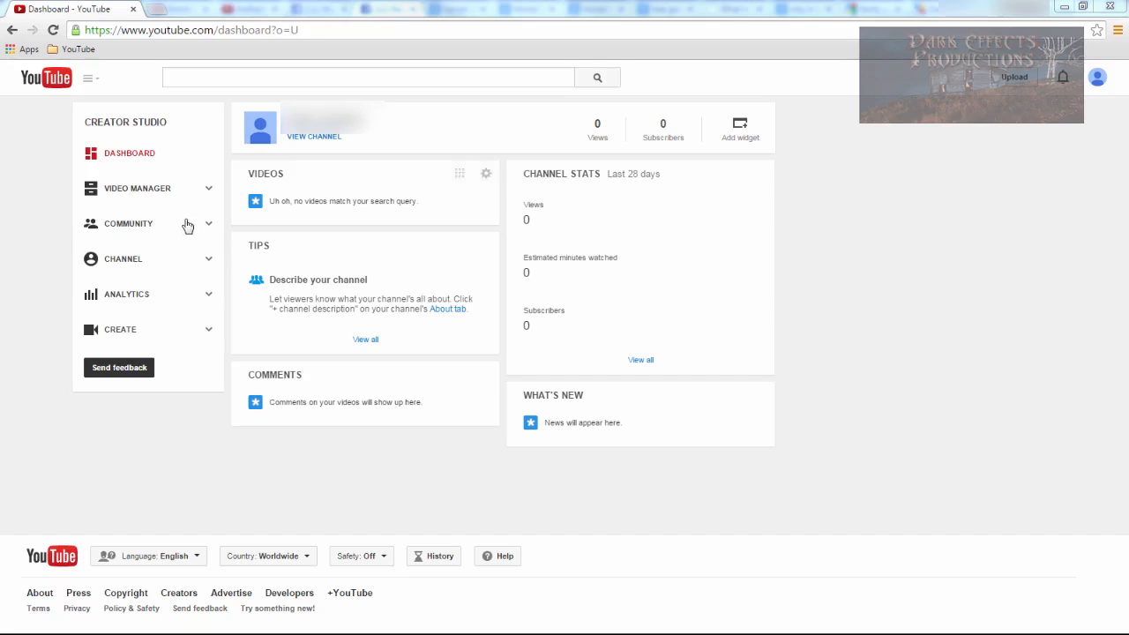
# Go to the channel's Status and features page from the dashboard
pyautogui.click(123, 257)
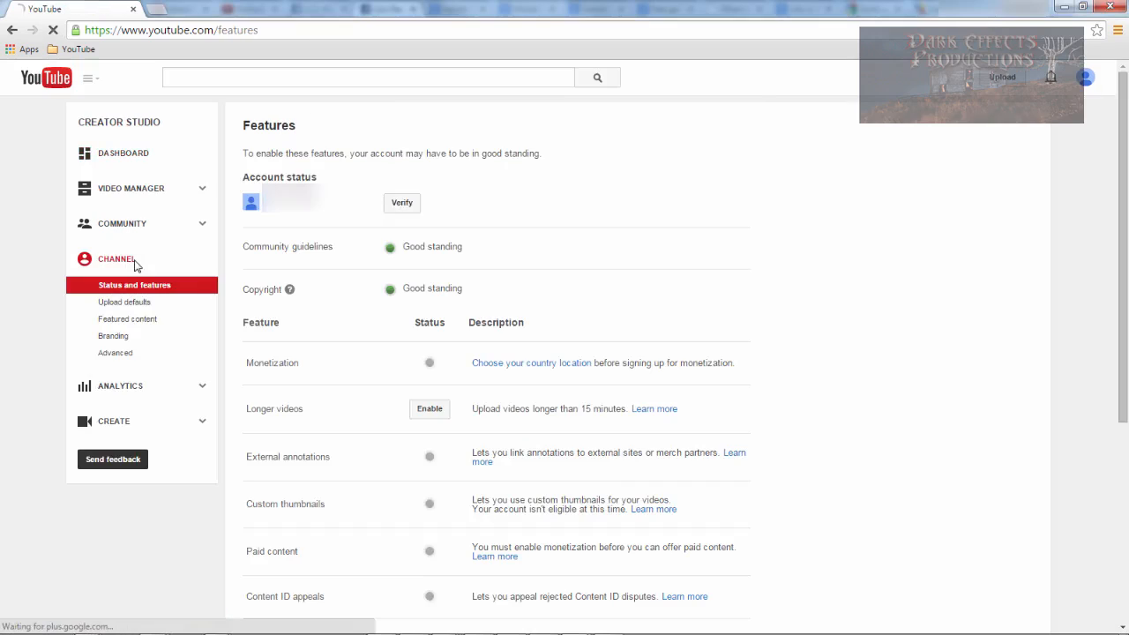
pyautogui.moveTo(512, 364)
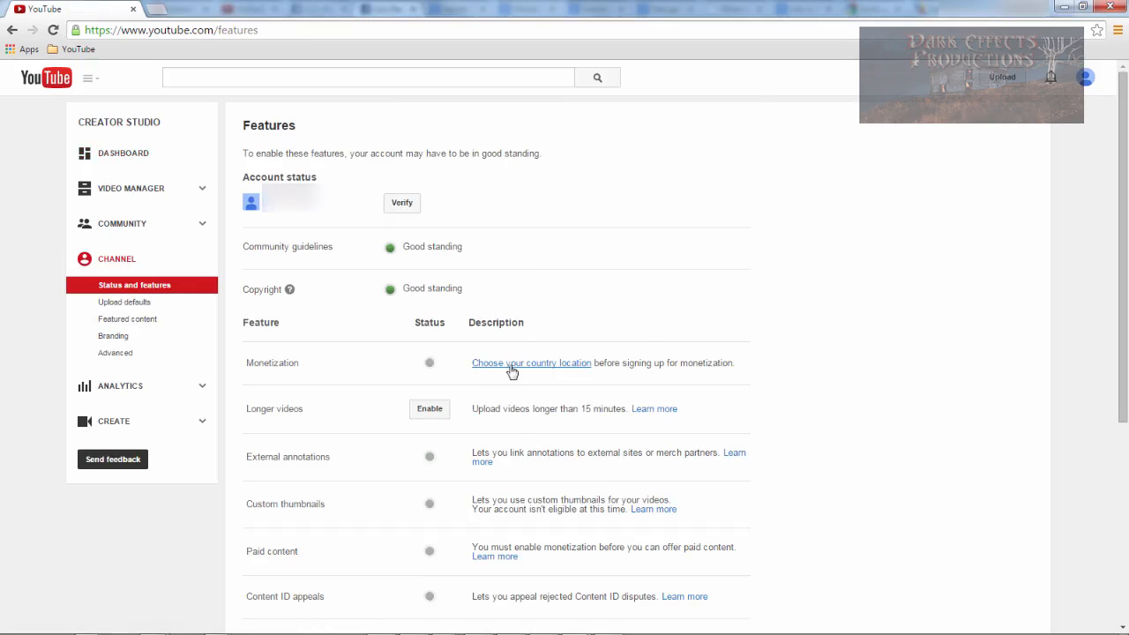
pyautogui.moveTo(719, 365)
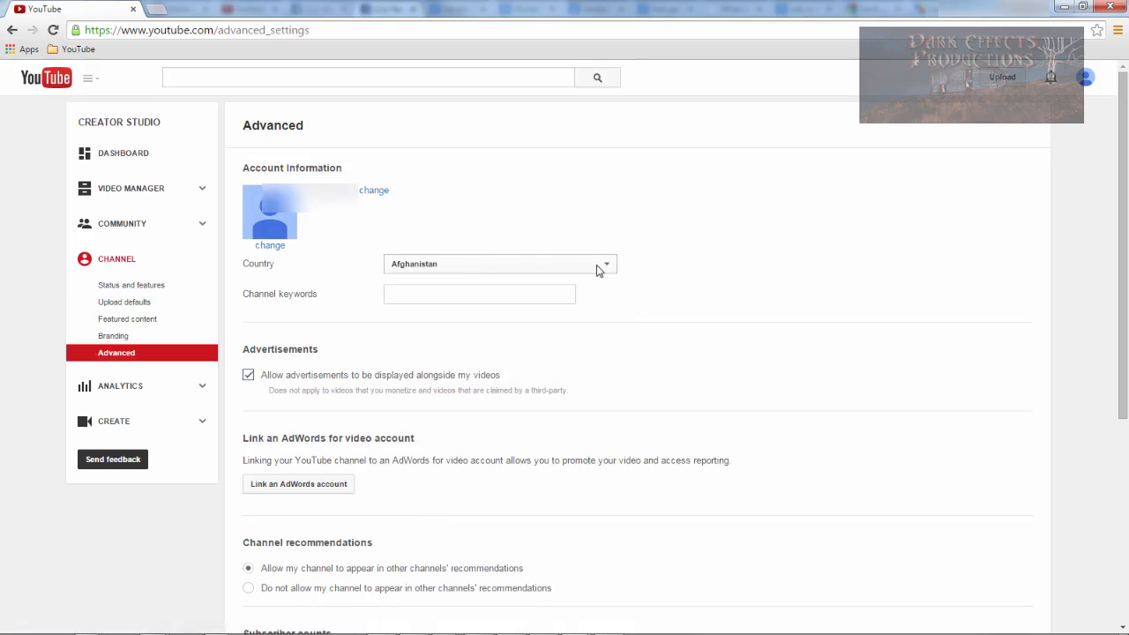
# Choose United States as the channel's country and save the setting
pyautogui.click(607, 265)
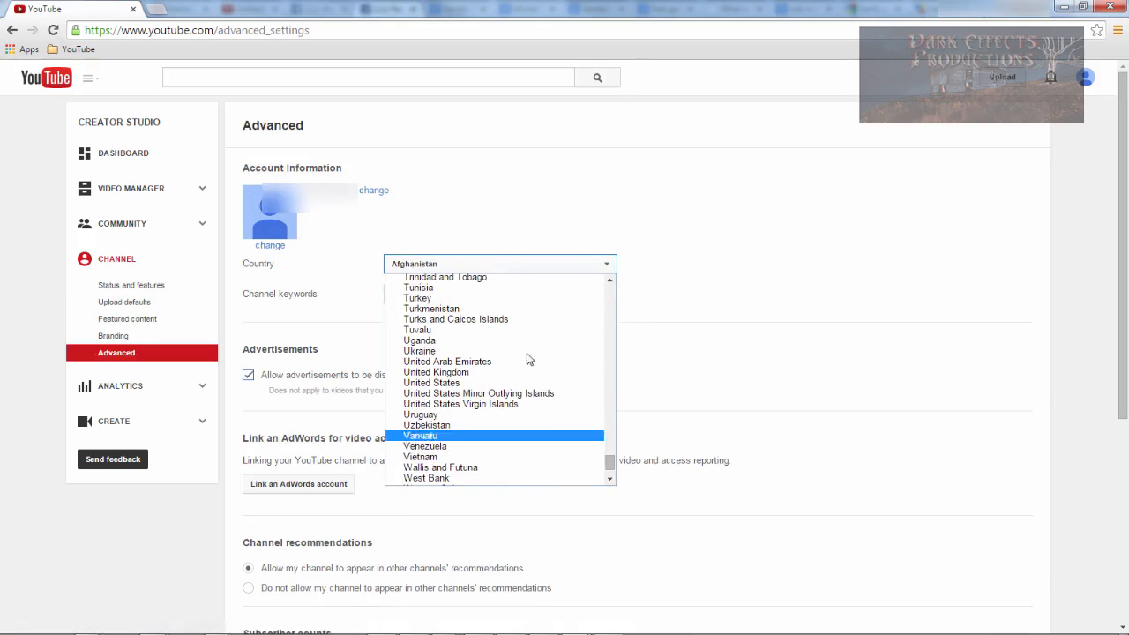
pyautogui.click(430, 381)
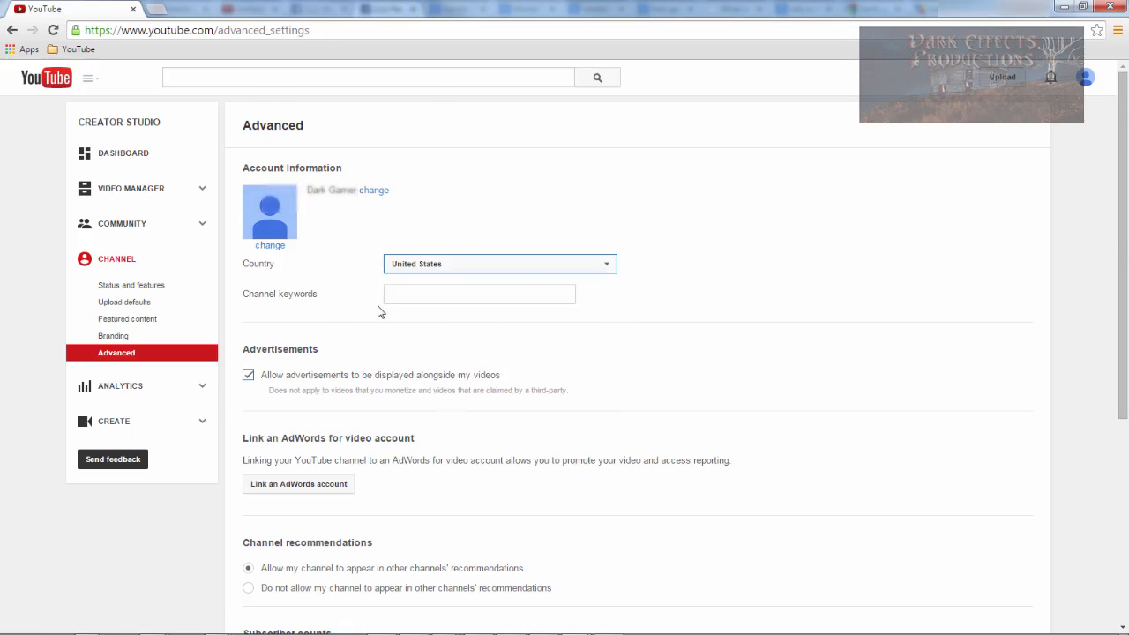
pyautogui.scroll(-3)
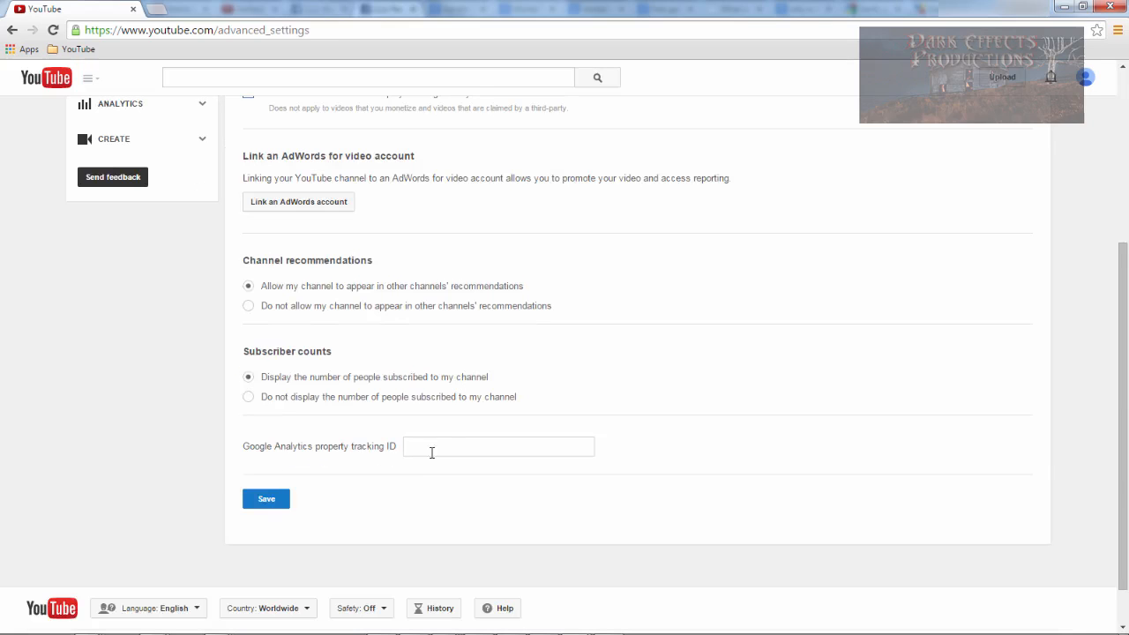
pyautogui.moveTo(346, 476)
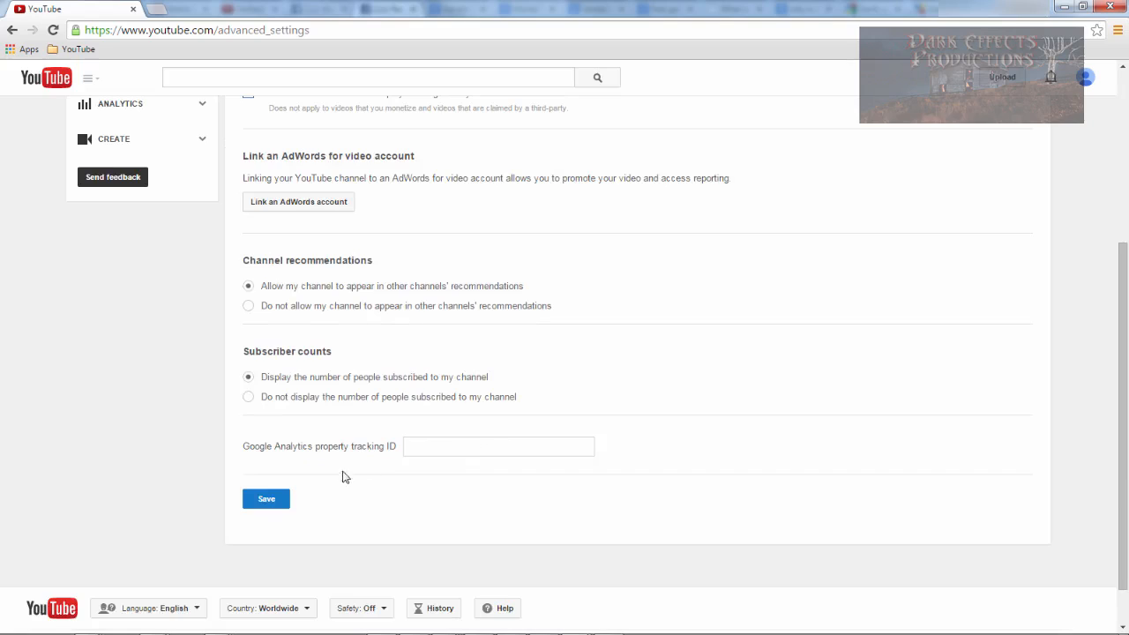
pyautogui.click(265, 497)
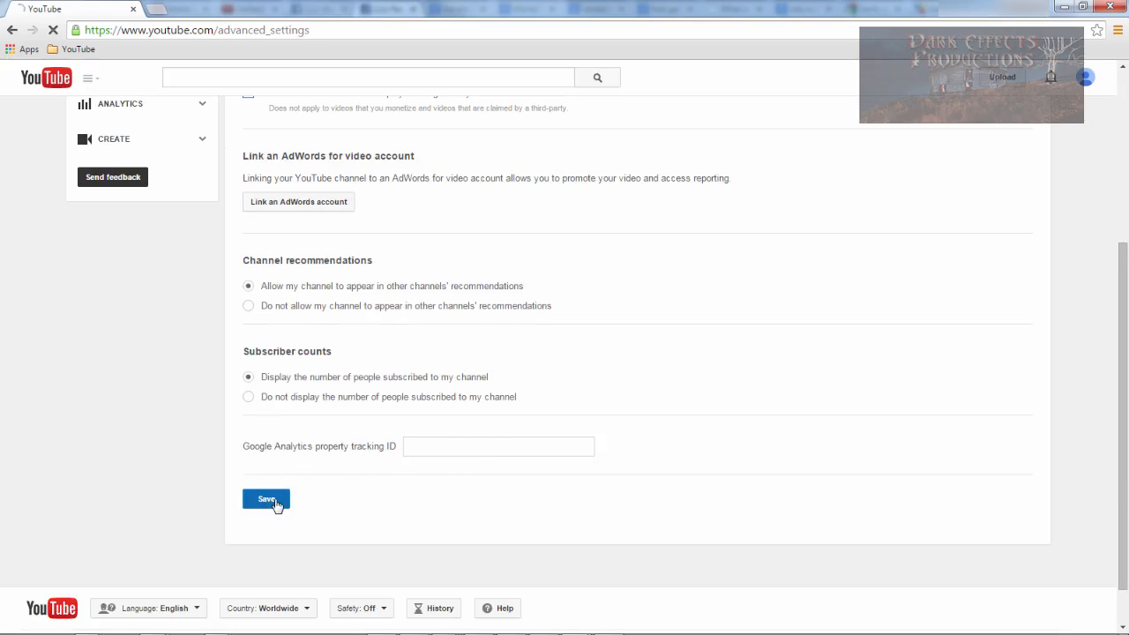
pyautogui.click(264, 499)
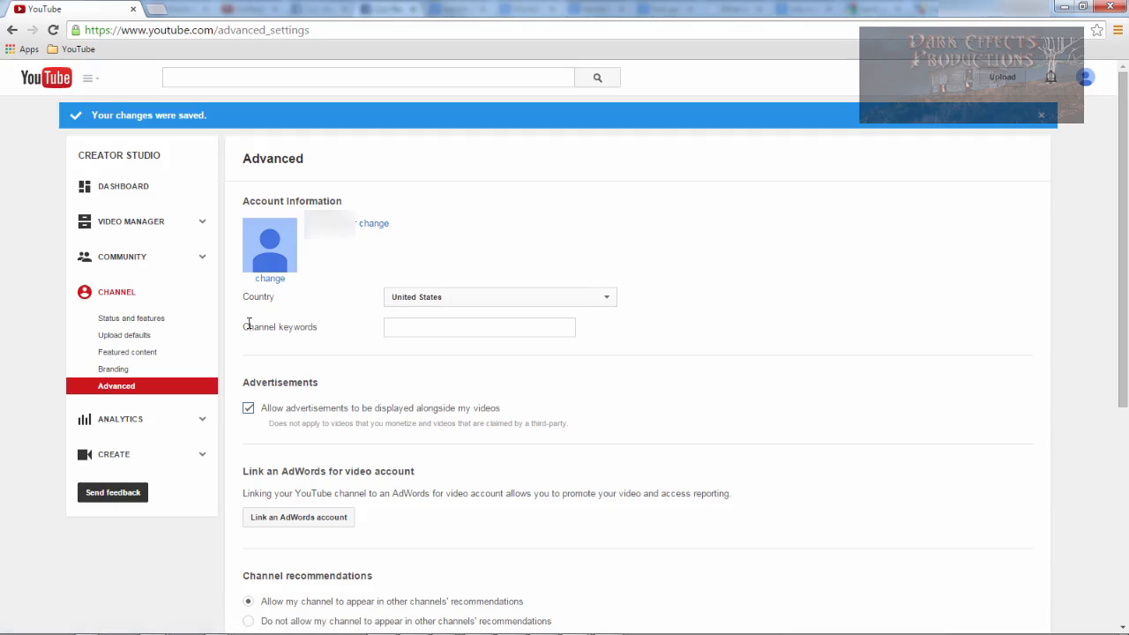
# Return to Status and features and start enabling Monetization for the channel
pyautogui.click(130, 318)
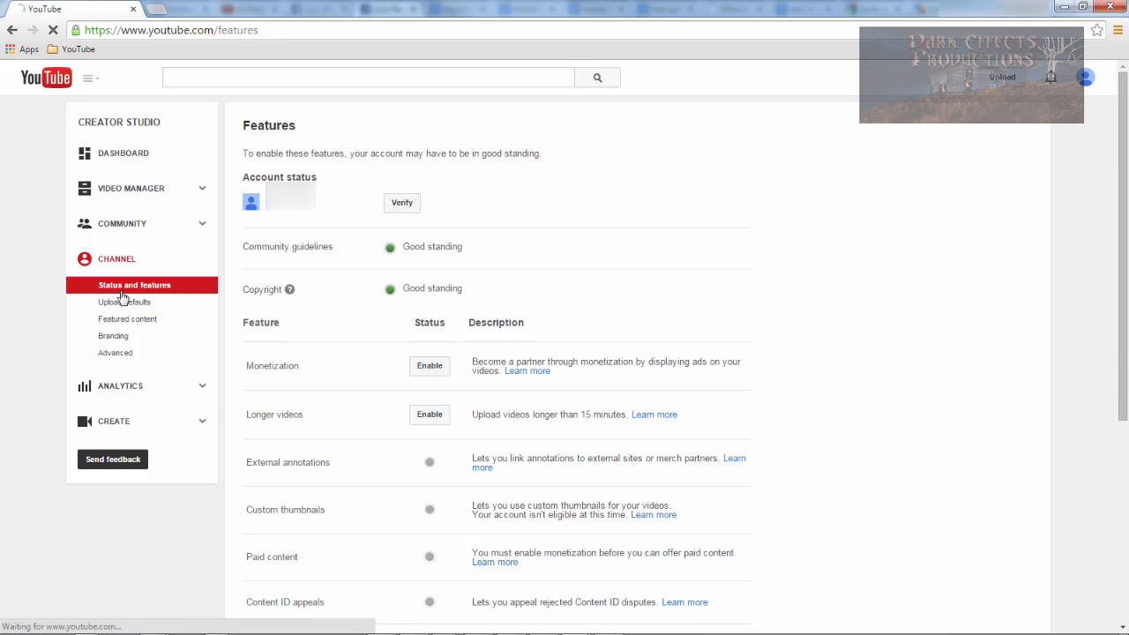
pyautogui.scroll(-3)
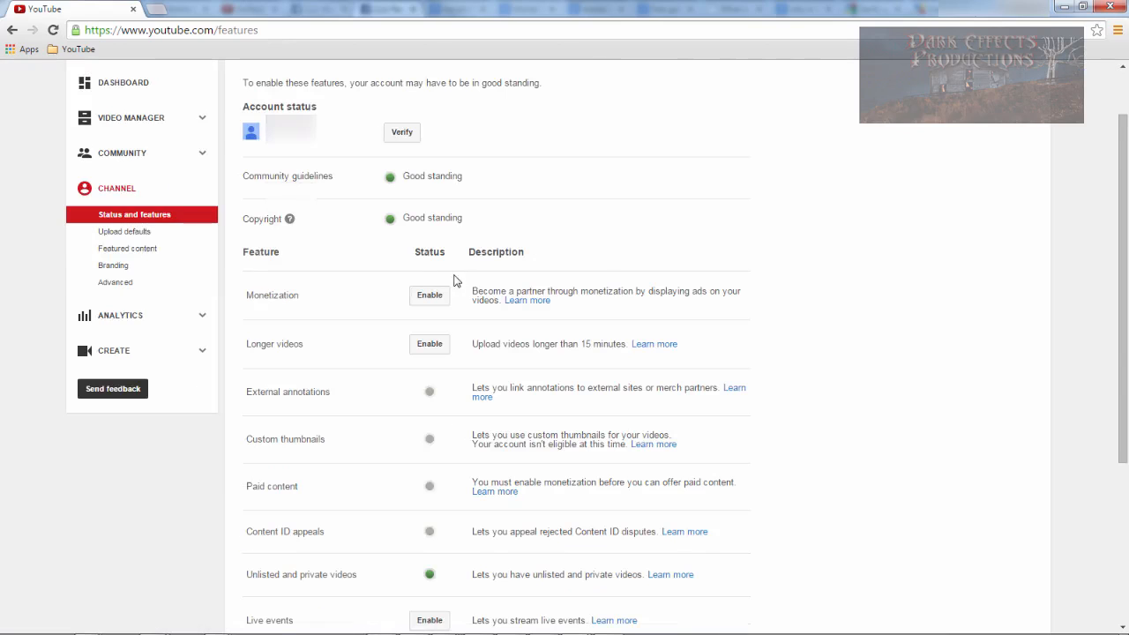
pyautogui.click(429, 294)
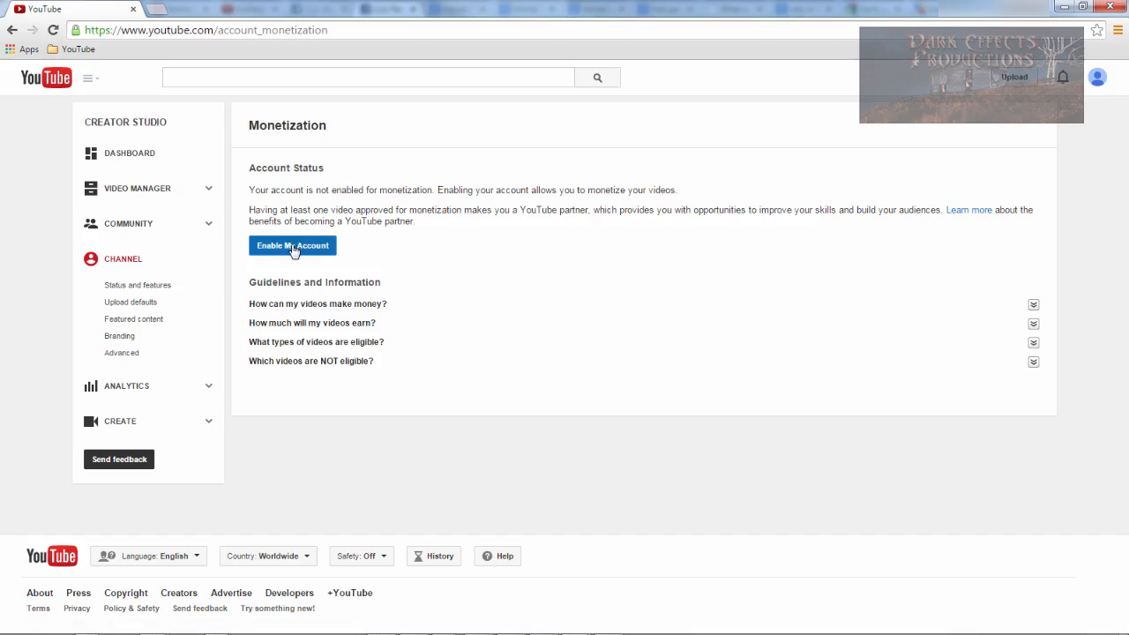
# Enable the account for monetization and agree to the first term of the agreement
pyautogui.click(293, 245)
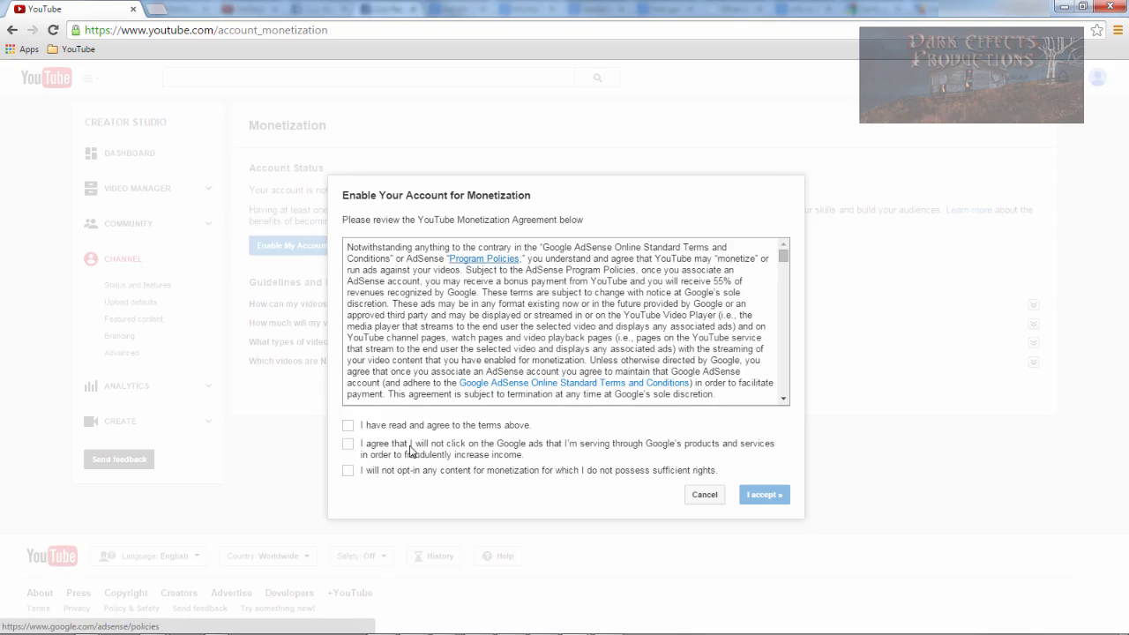
pyautogui.click(348, 426)
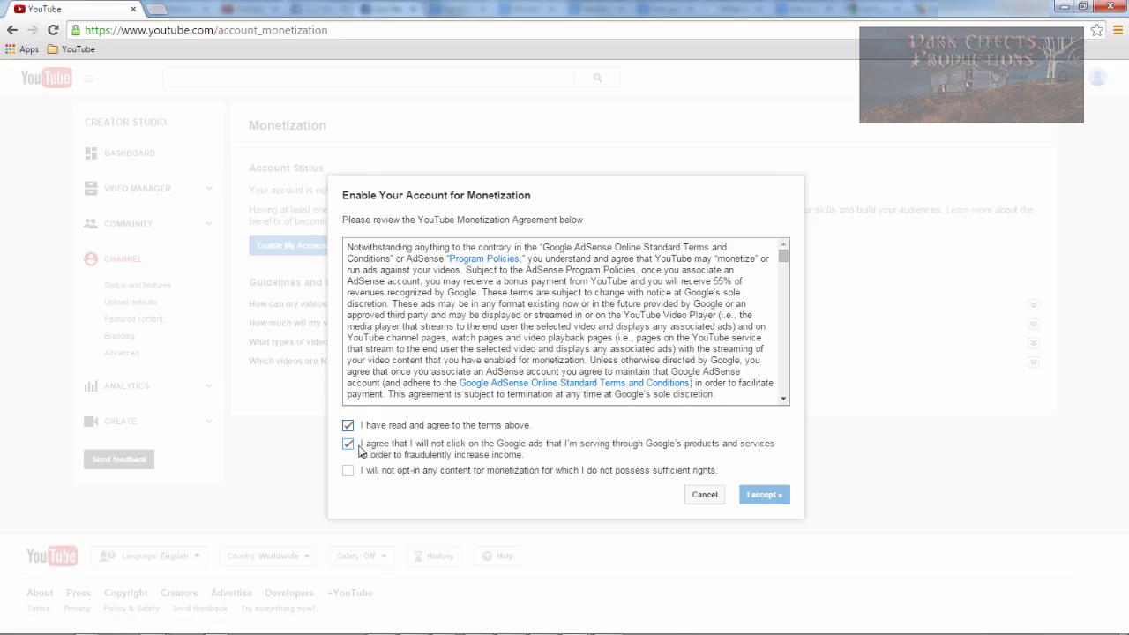
pyautogui.moveTo(557, 452)
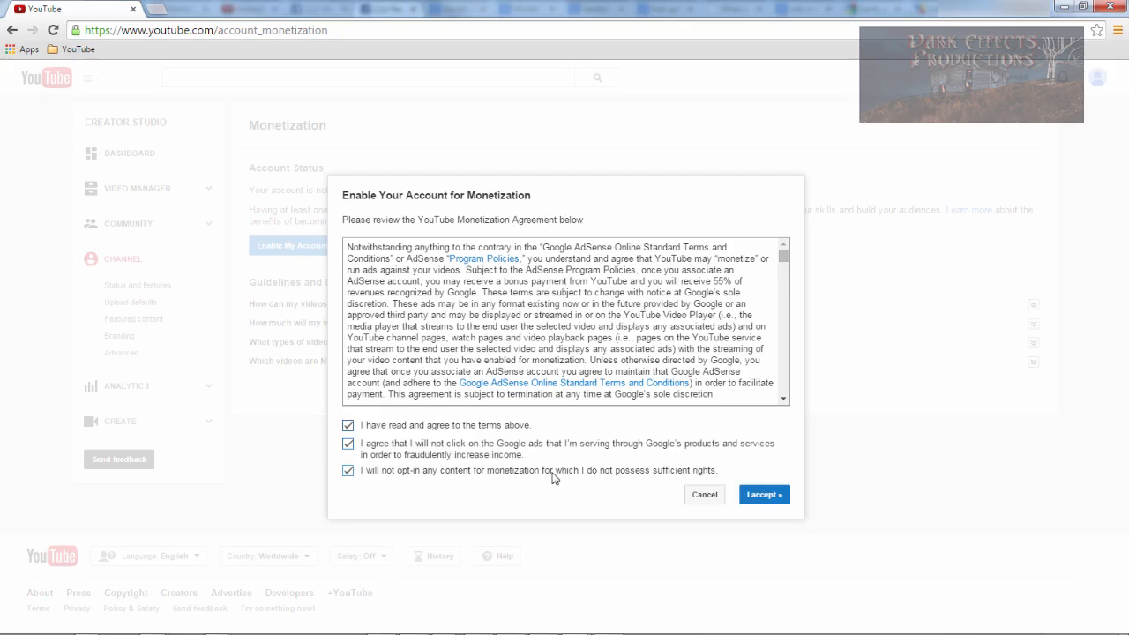
pyautogui.moveTo(762, 467)
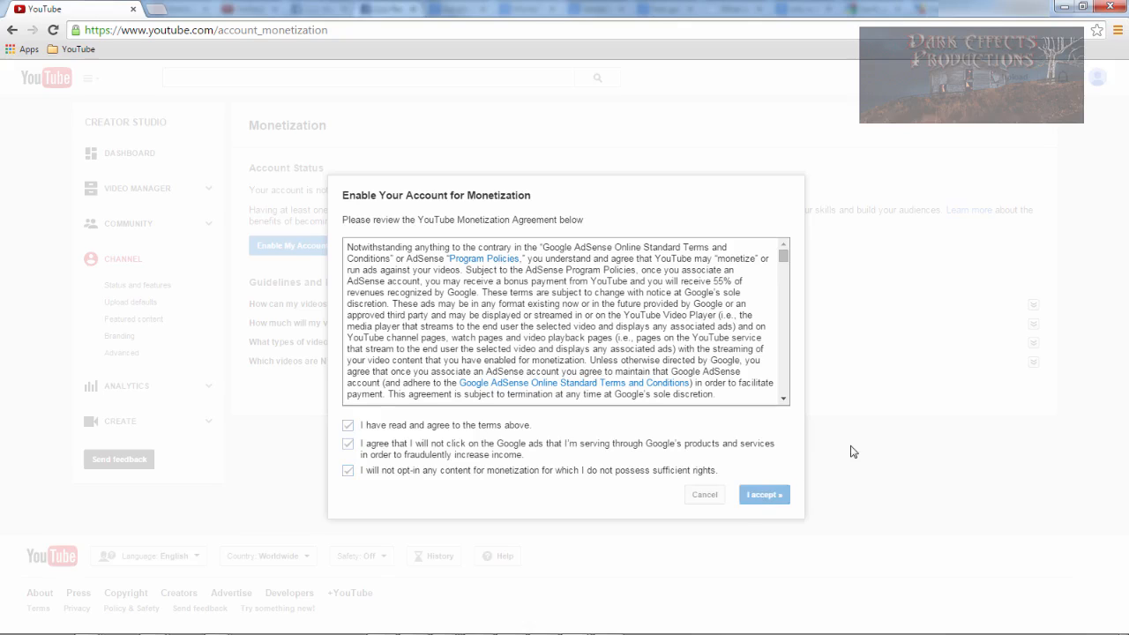
# Accept the agreement and dismiss the 'How to monetize your videos' tips
pyautogui.click(762, 493)
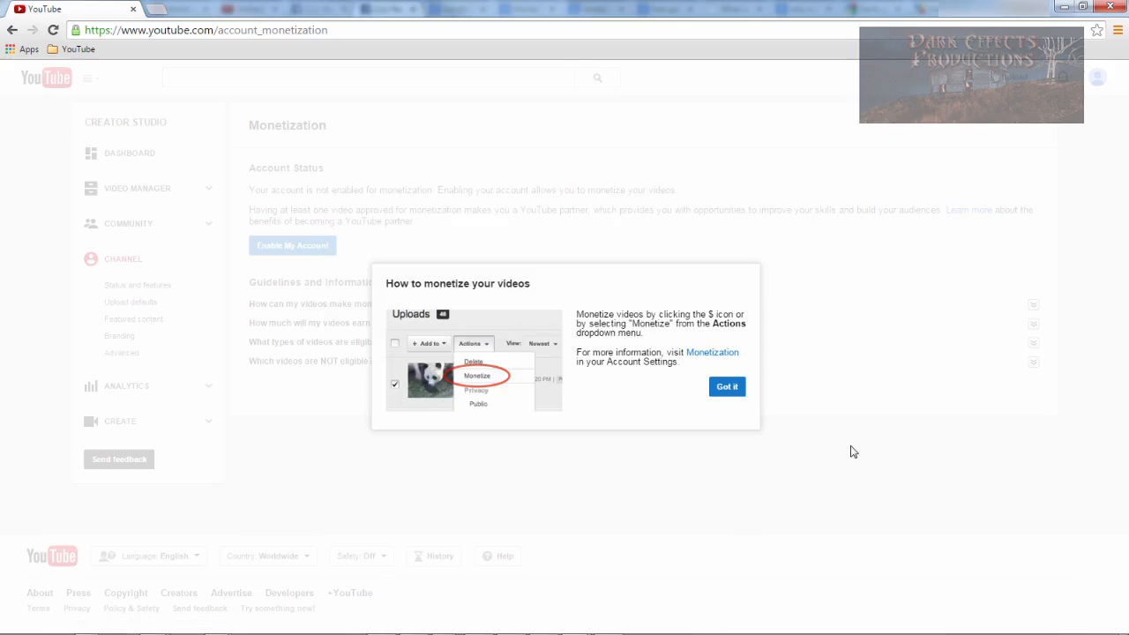
pyautogui.moveTo(727, 386)
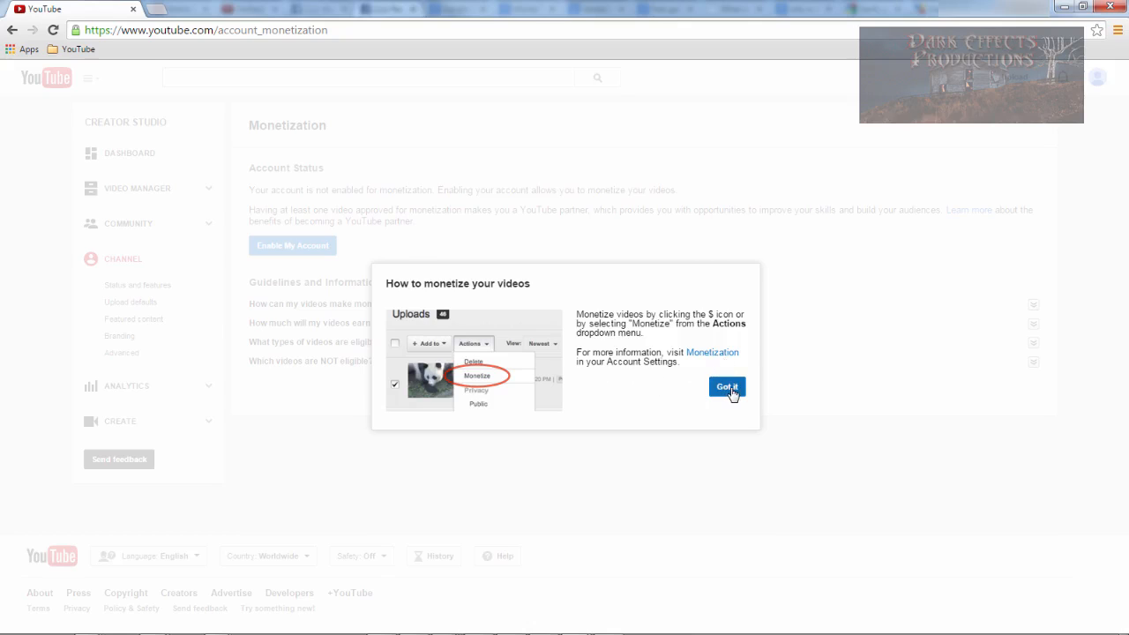
pyautogui.moveTo(748, 385)
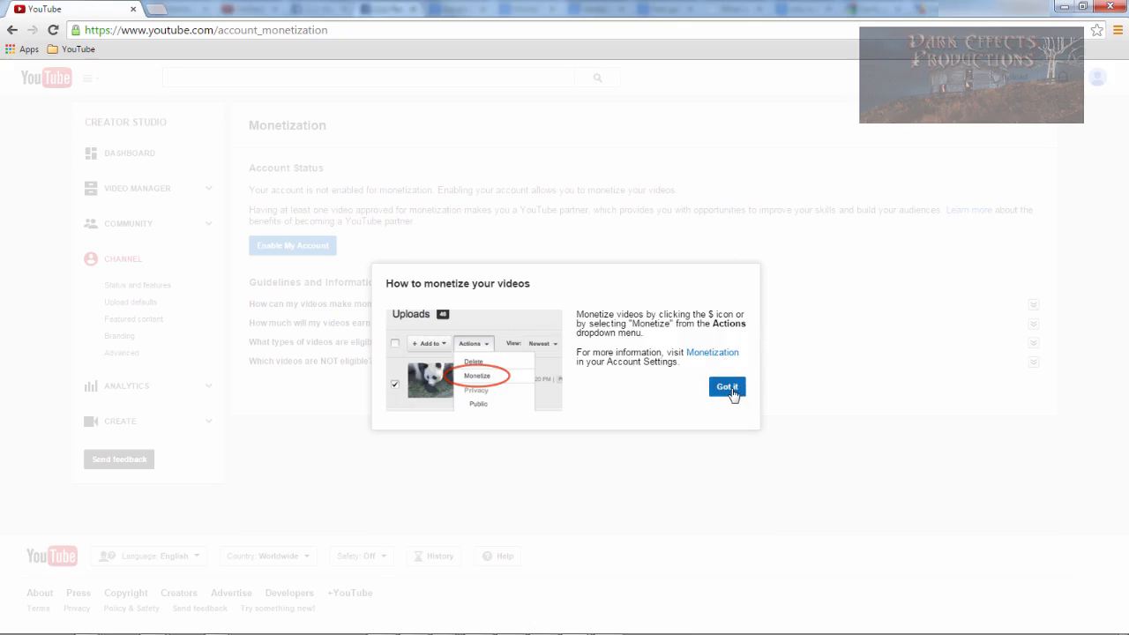
pyautogui.click(727, 386)
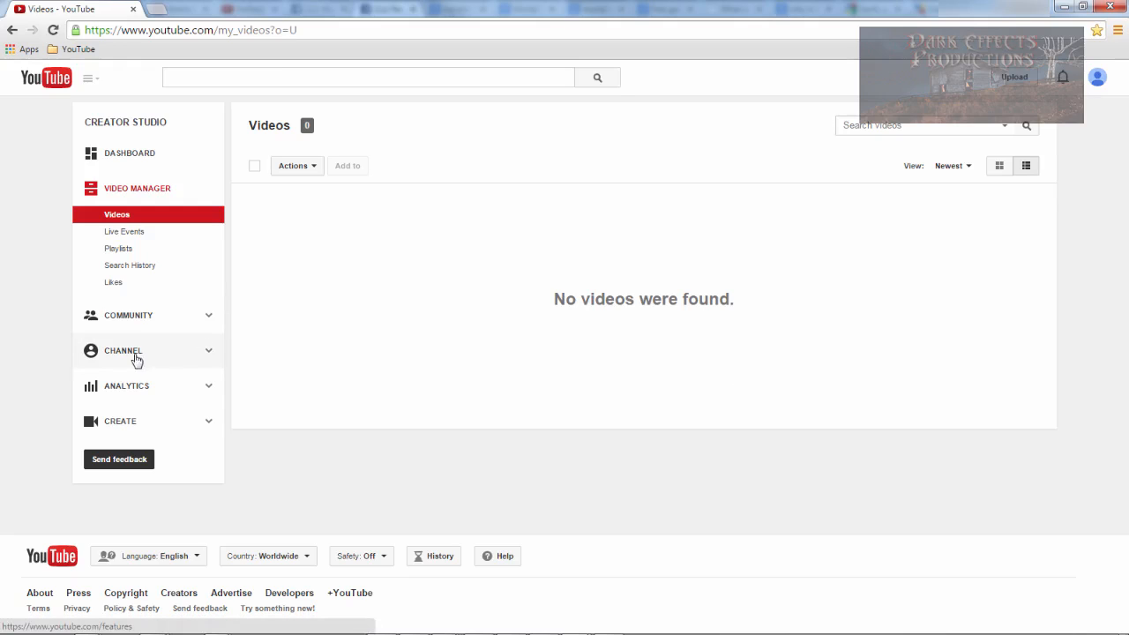
# Return to Status and features and reopen the Monetization page, now enabled
pyautogui.click(123, 349)
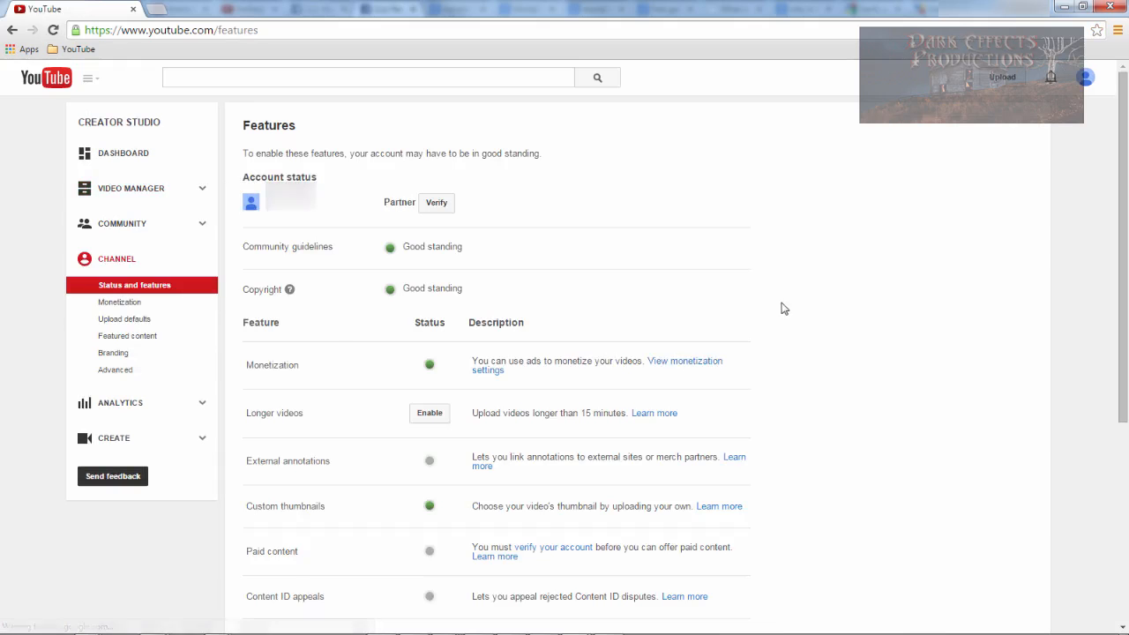
pyautogui.scroll(-3)
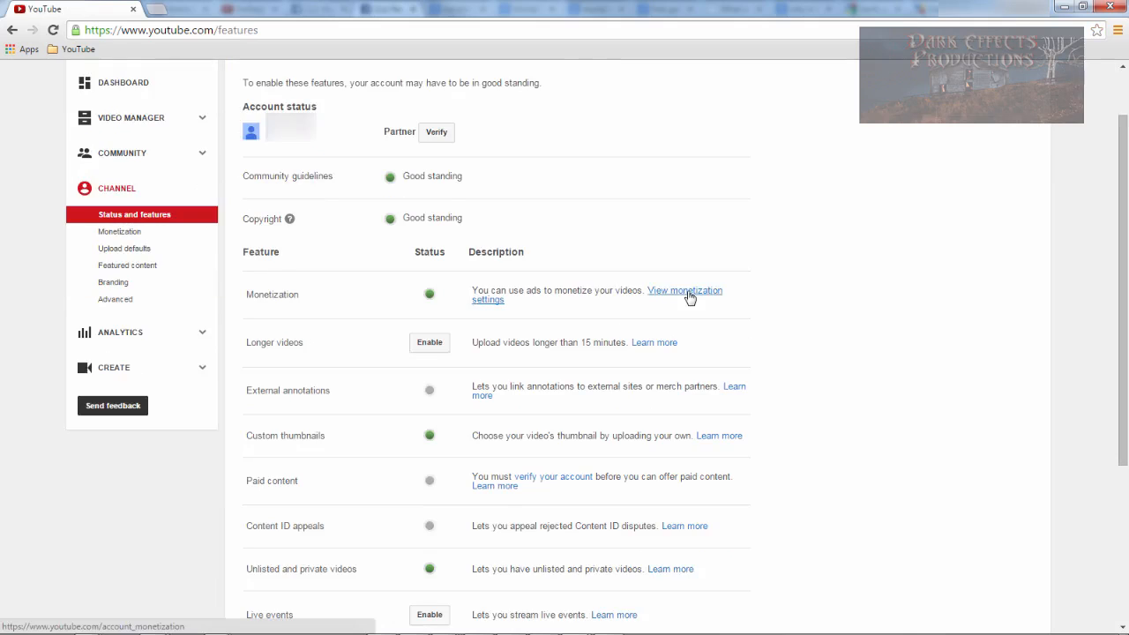
pyautogui.click(685, 294)
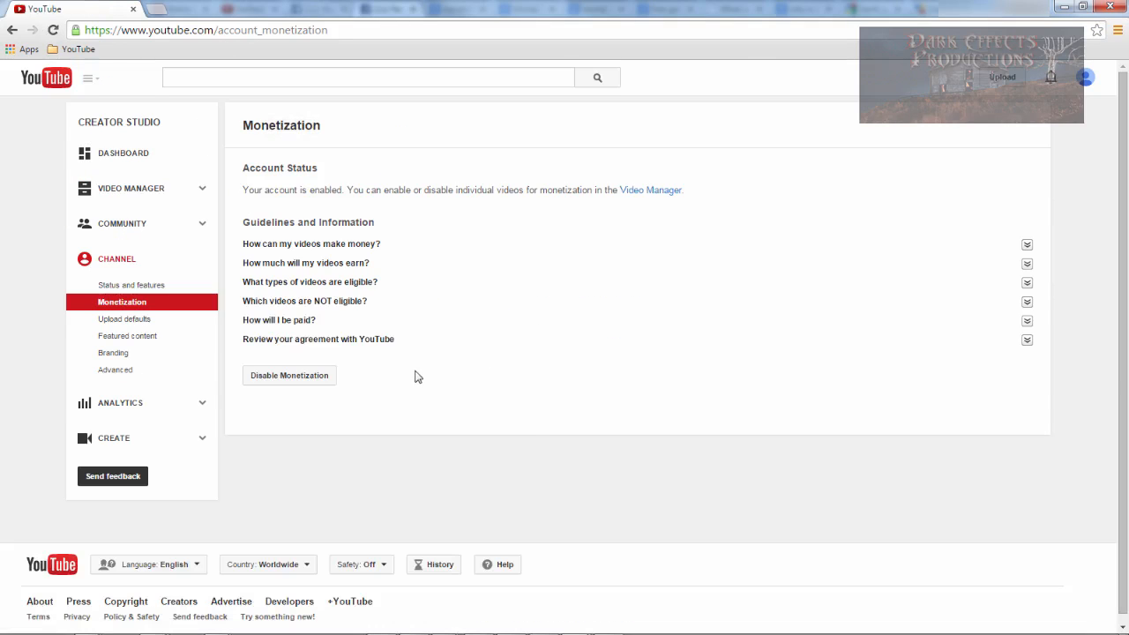
pyautogui.moveTo(285, 242)
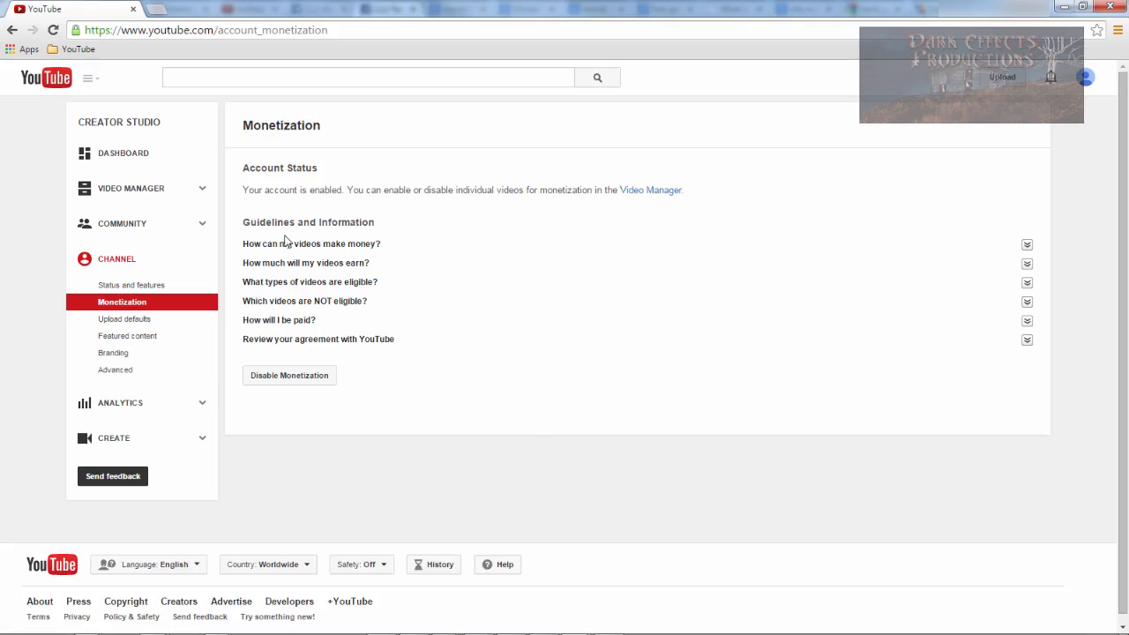
pyautogui.moveTo(286, 268)
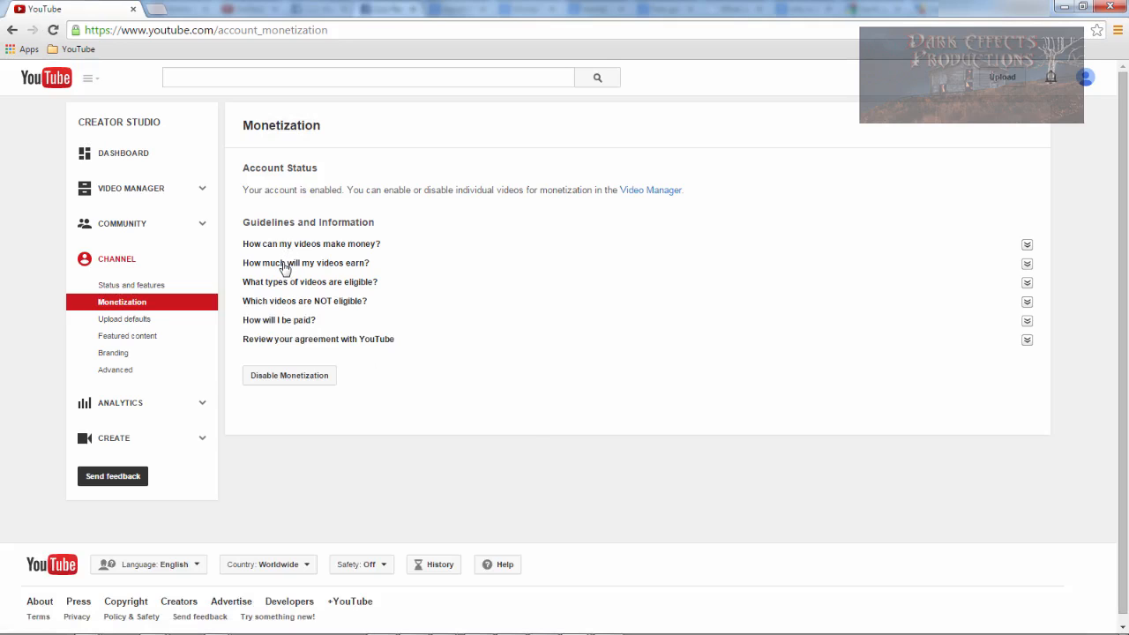
pyautogui.moveTo(284, 286)
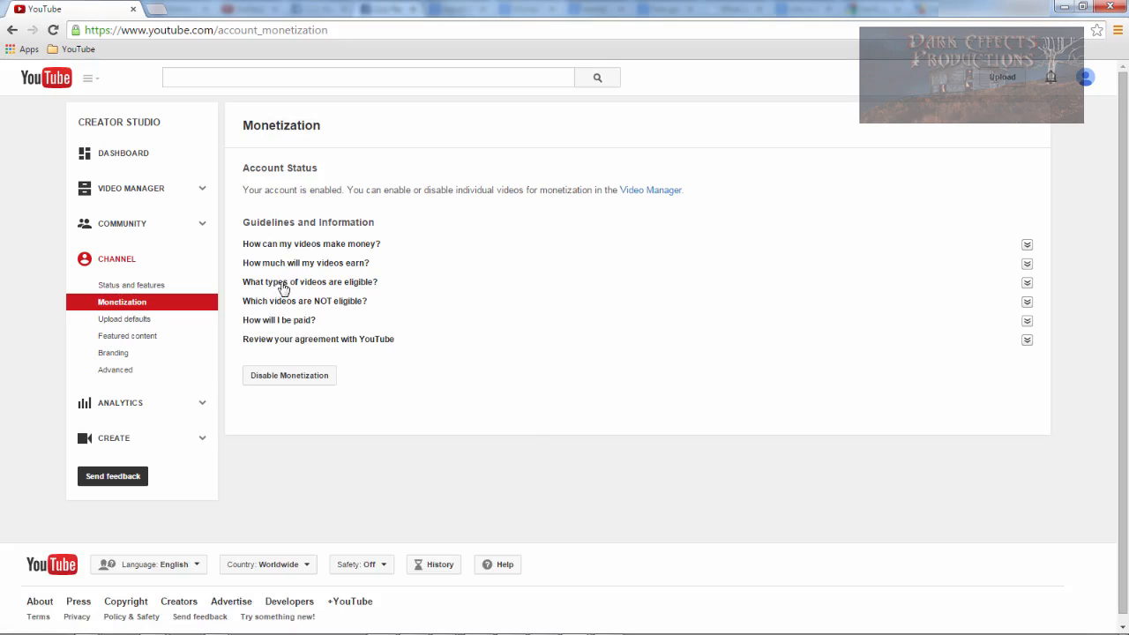
pyautogui.moveTo(282, 324)
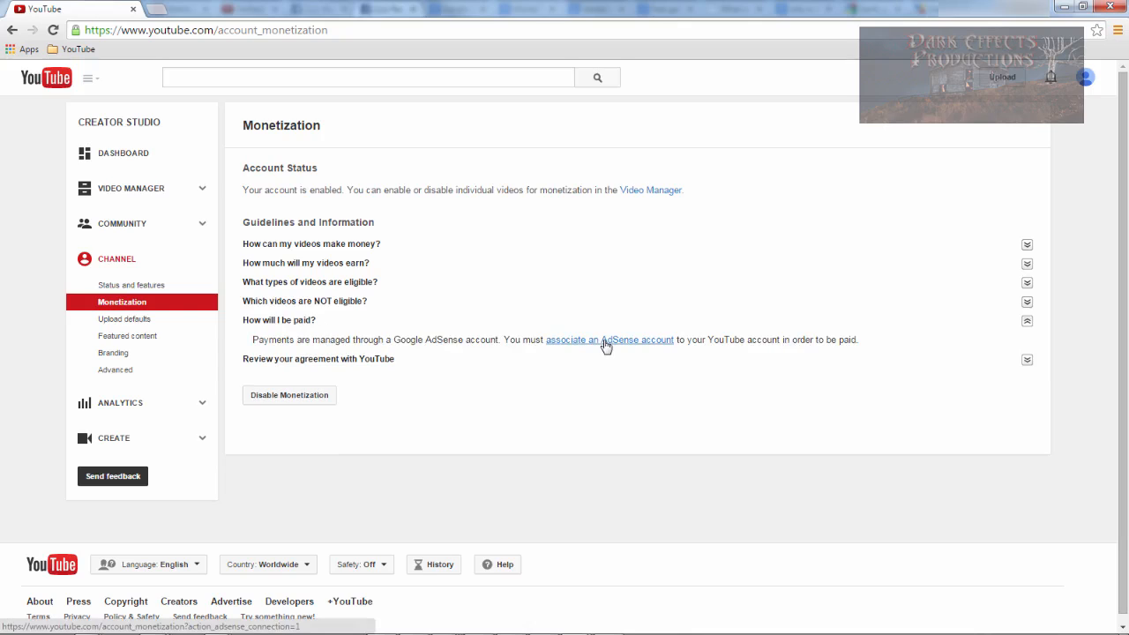
pyautogui.moveTo(592, 344)
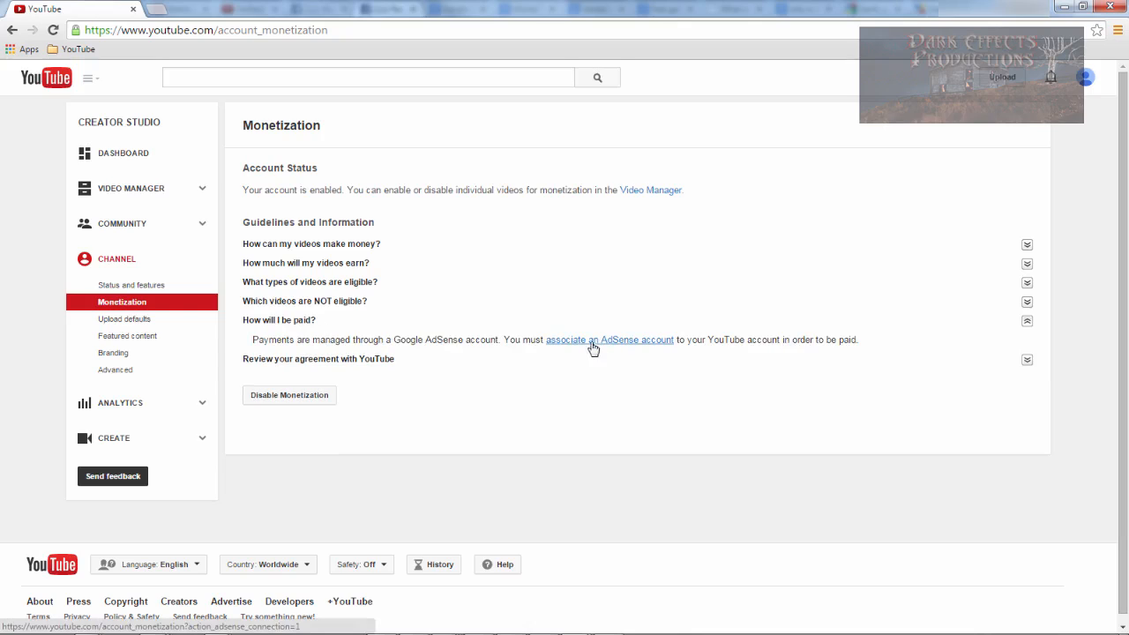
# Start associating an AdSense account and continue past the redirect notice to AdSense
pyautogui.click(610, 338)
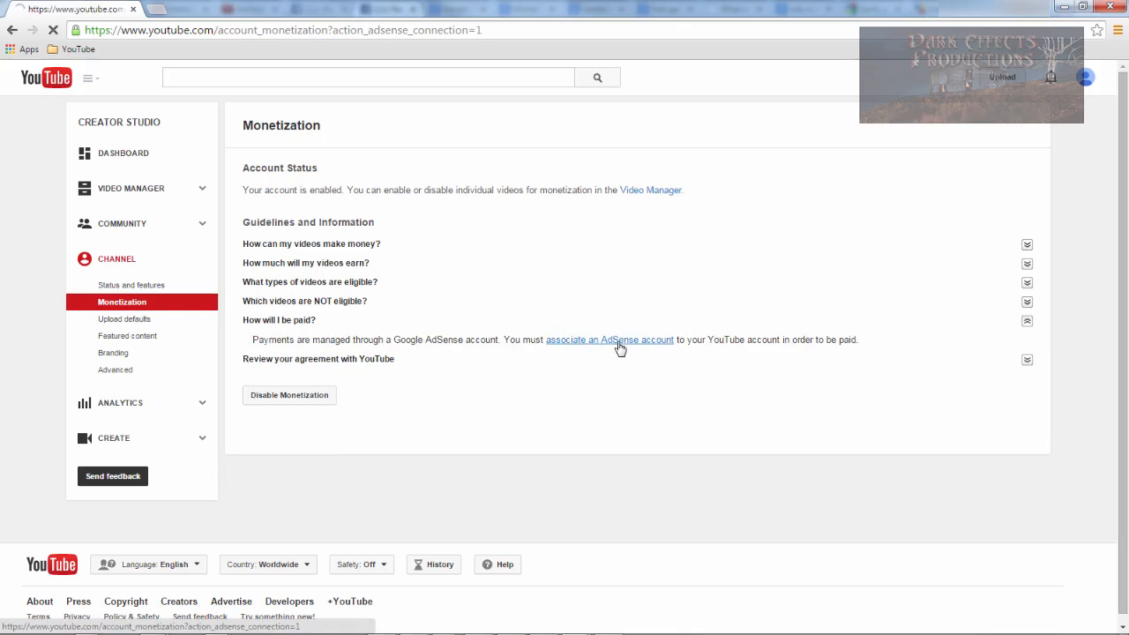
pyautogui.click(610, 338)
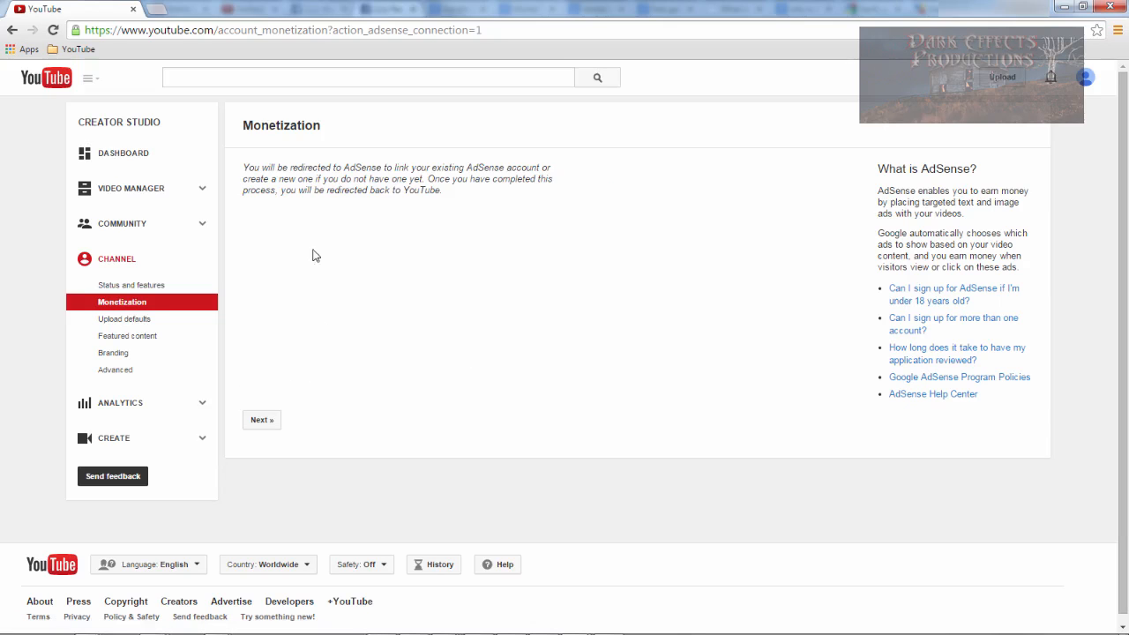
pyautogui.moveTo(397, 171)
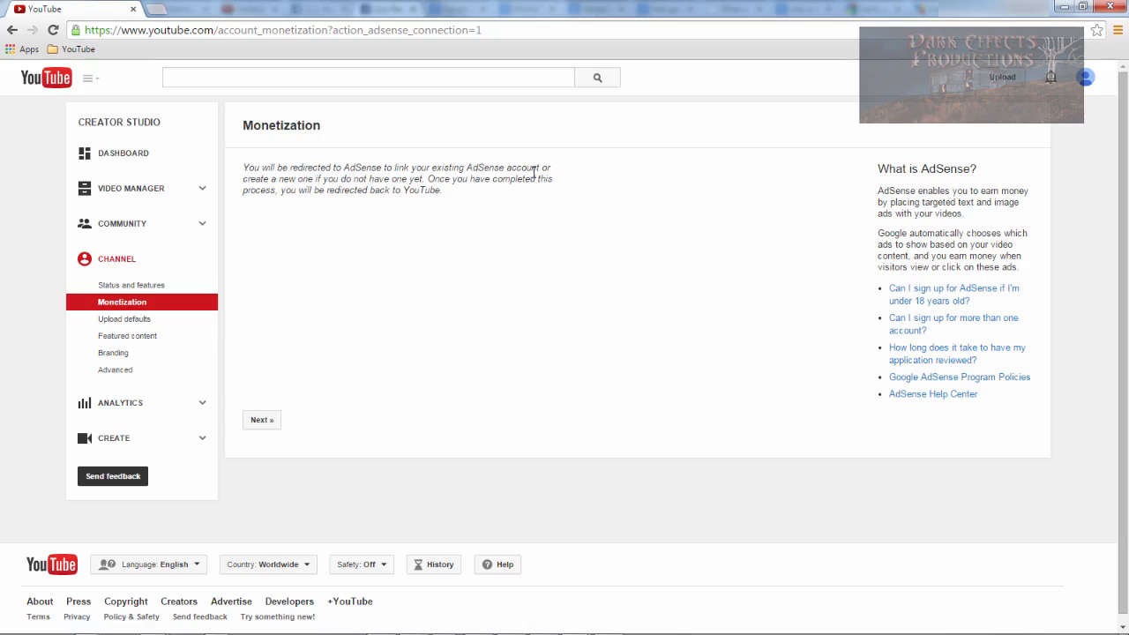
pyautogui.moveTo(434, 256)
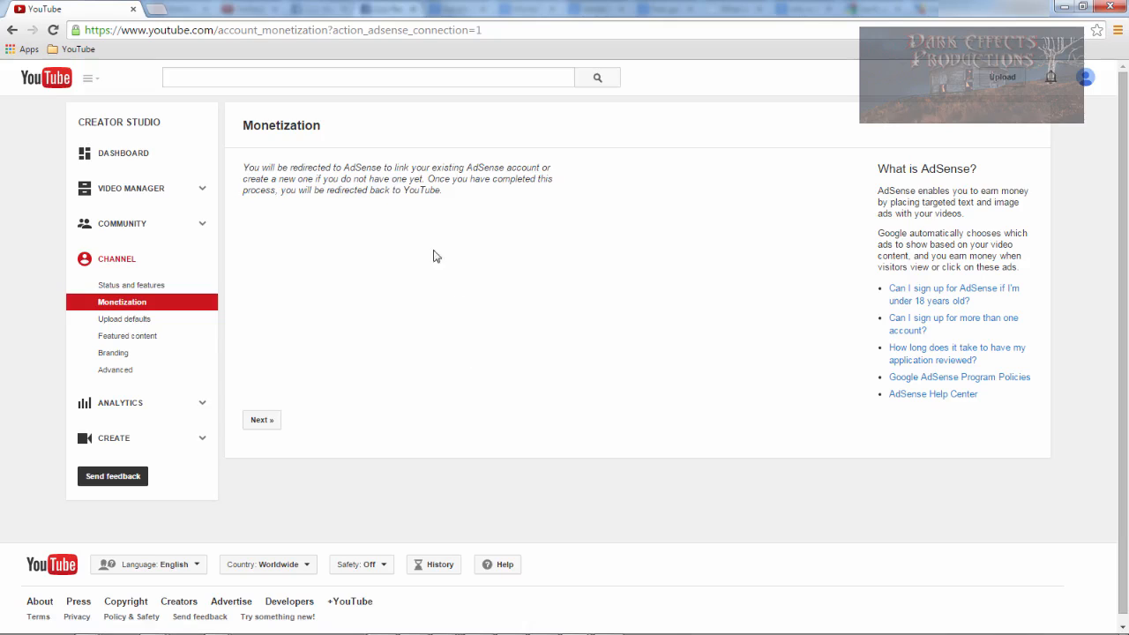
pyautogui.click(261, 420)
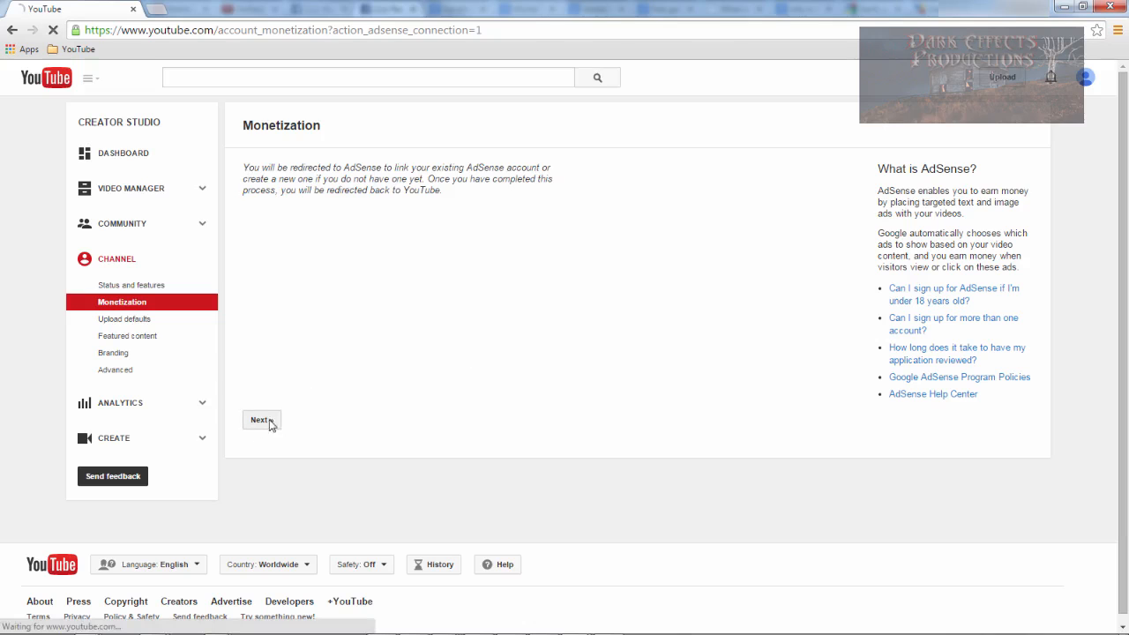
pyautogui.click(259, 420)
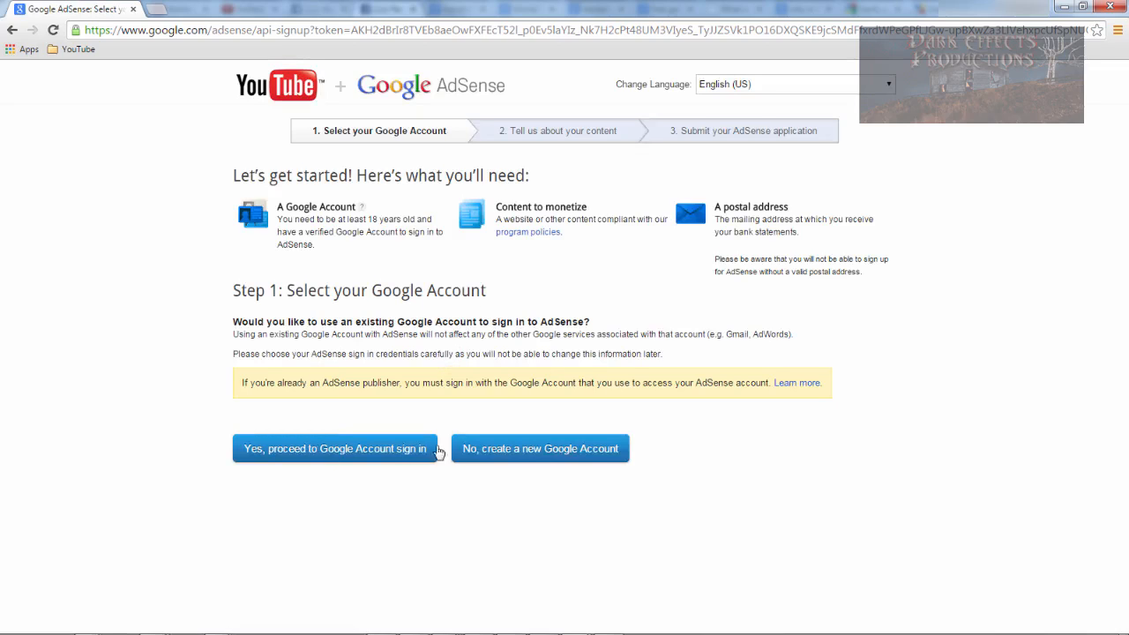
pyautogui.moveTo(296, 455)
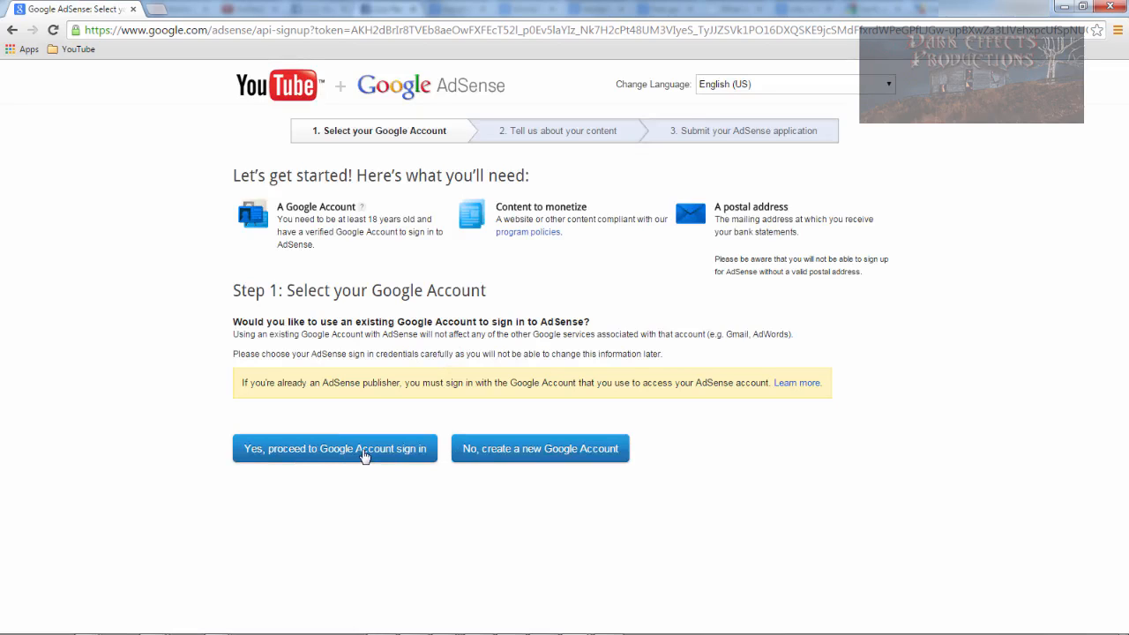
# Choose 'Yes, proceed to Google Account sign in' to use an existing account
pyautogui.click(335, 448)
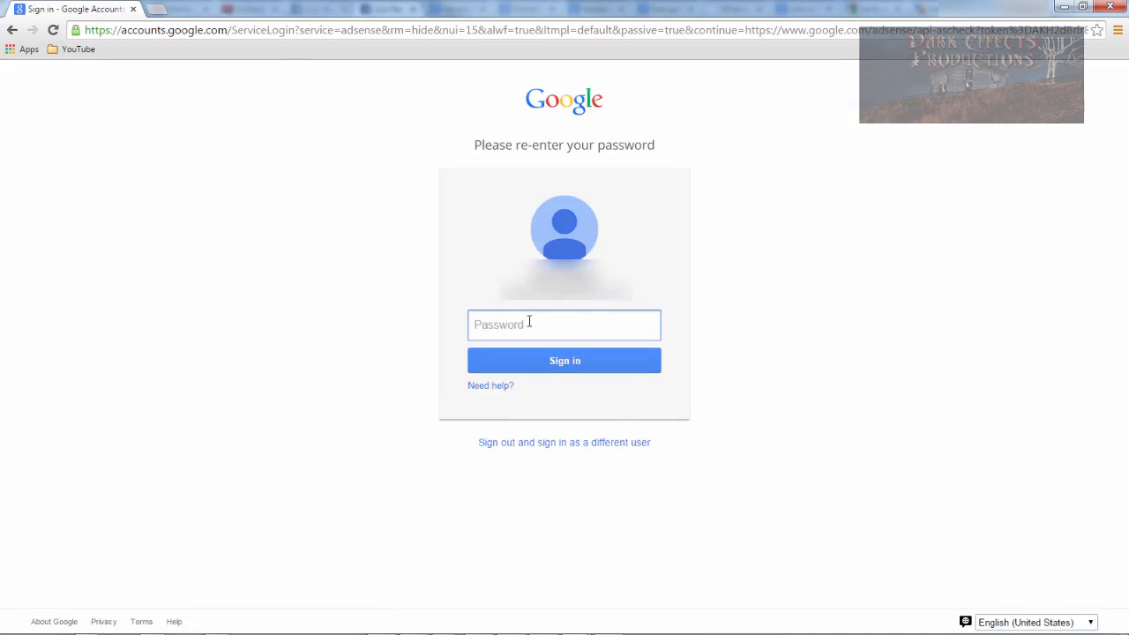
pyautogui.moveTo(543, 448)
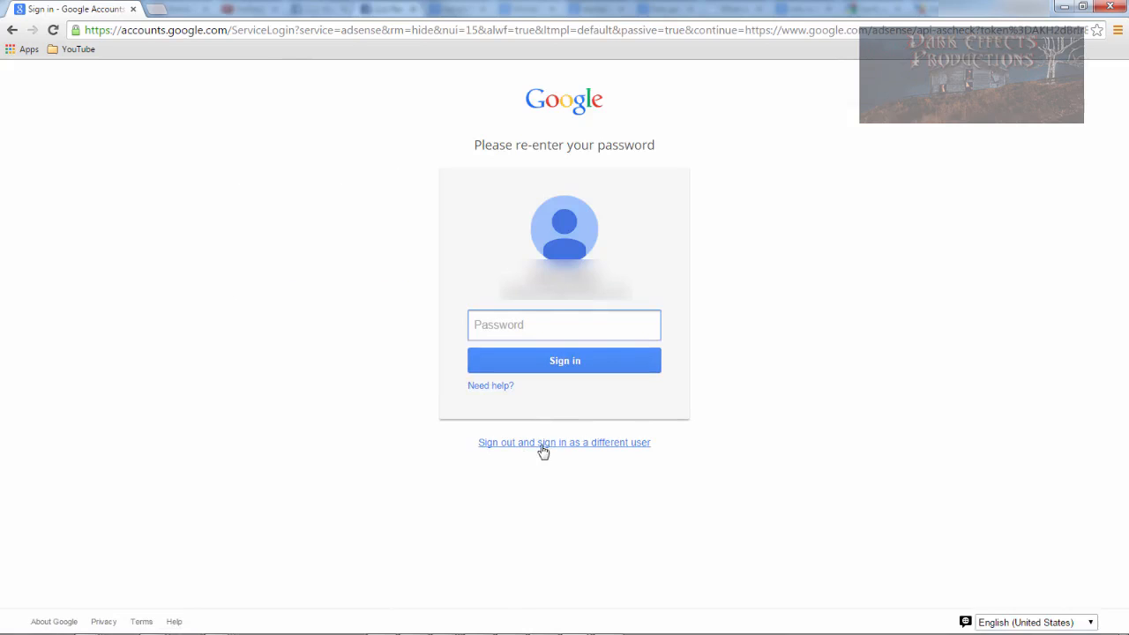
pyautogui.moveTo(551, 450)
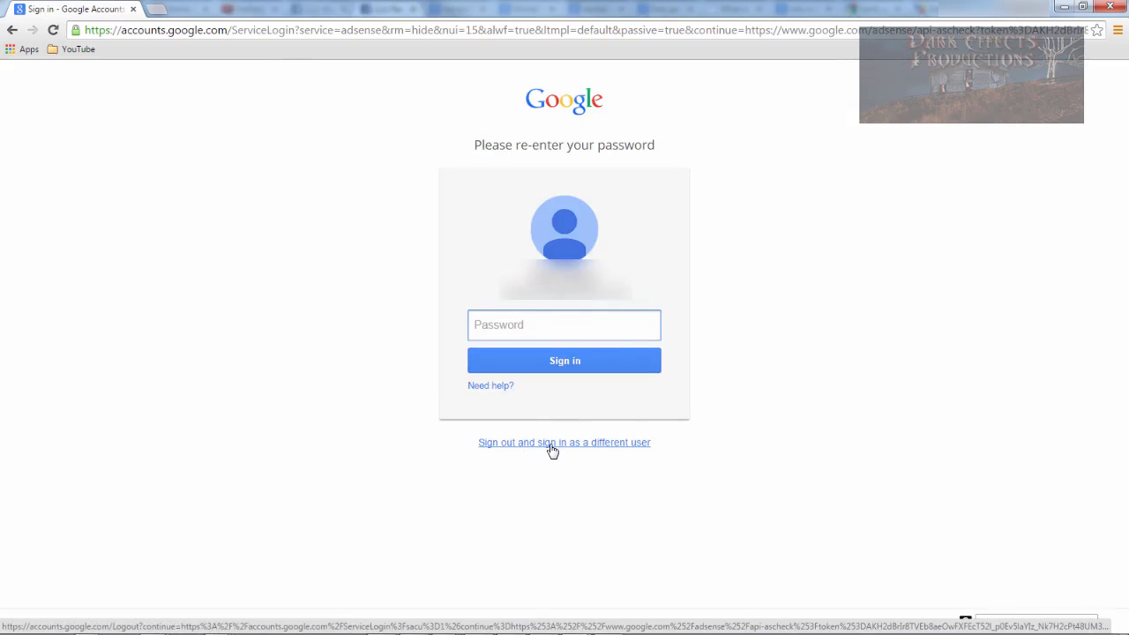
# Sign out and sign in as a different Google user with that account's email and password
pyautogui.click(564, 441)
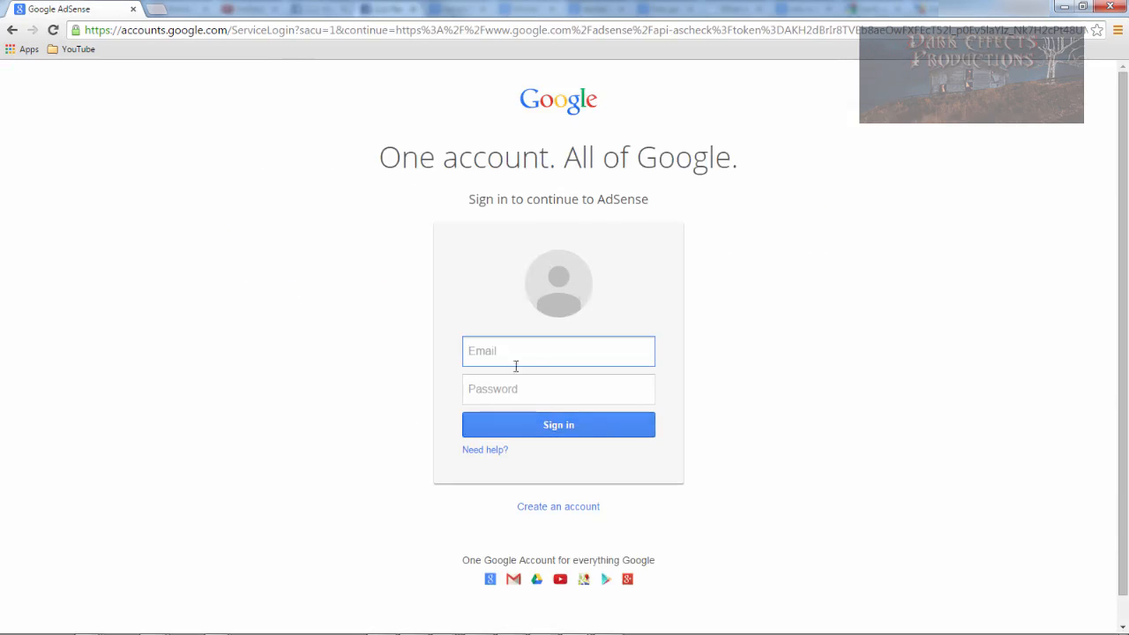
pyautogui.write('email')
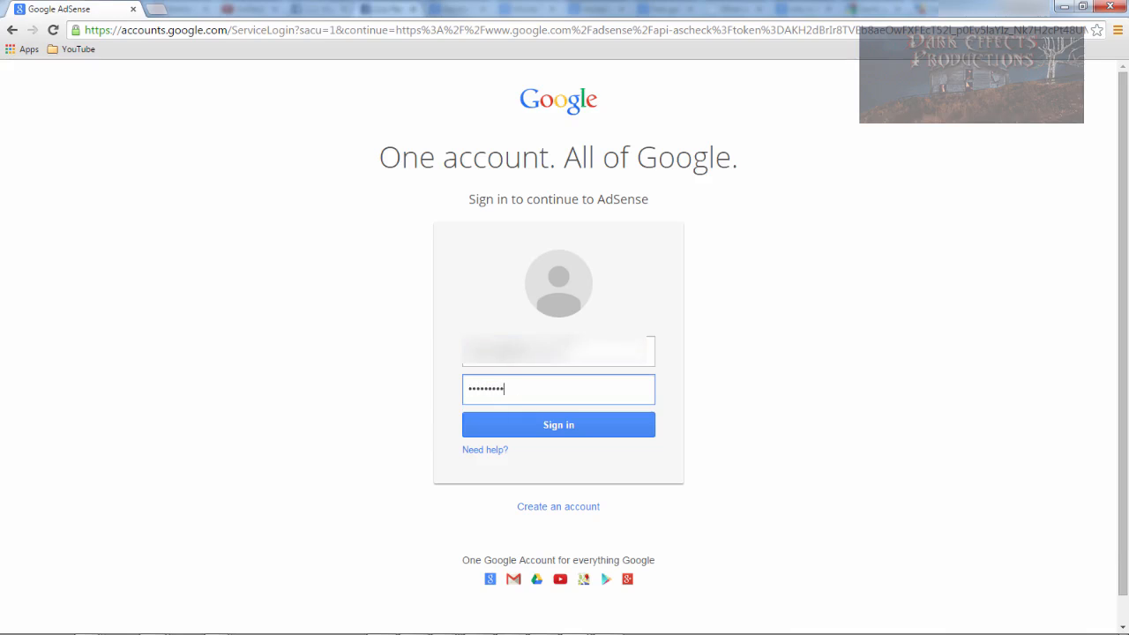
pyautogui.click(558, 423)
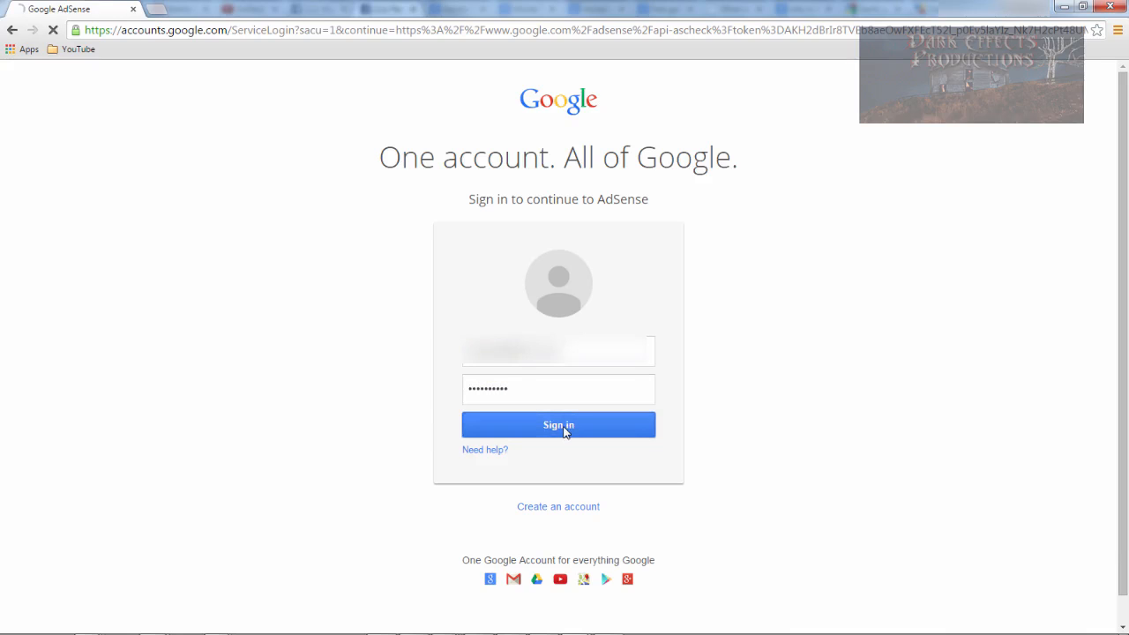
pyautogui.click(557, 424)
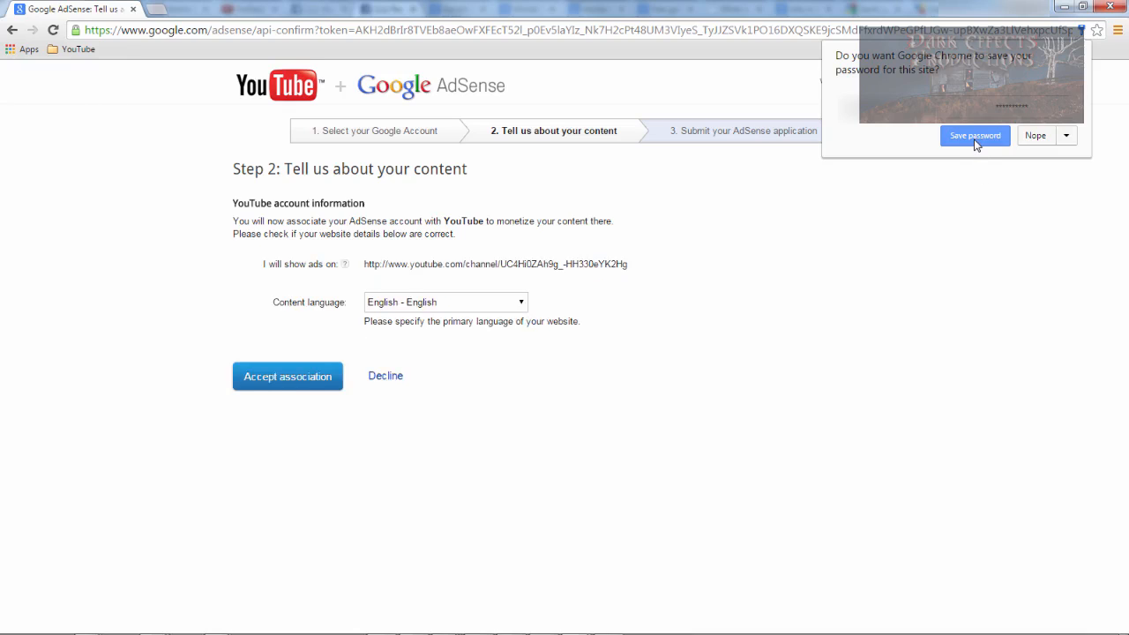
# Let Chrome remember the password and accept the AdSense association with the YouTube channel
pyautogui.click(974, 134)
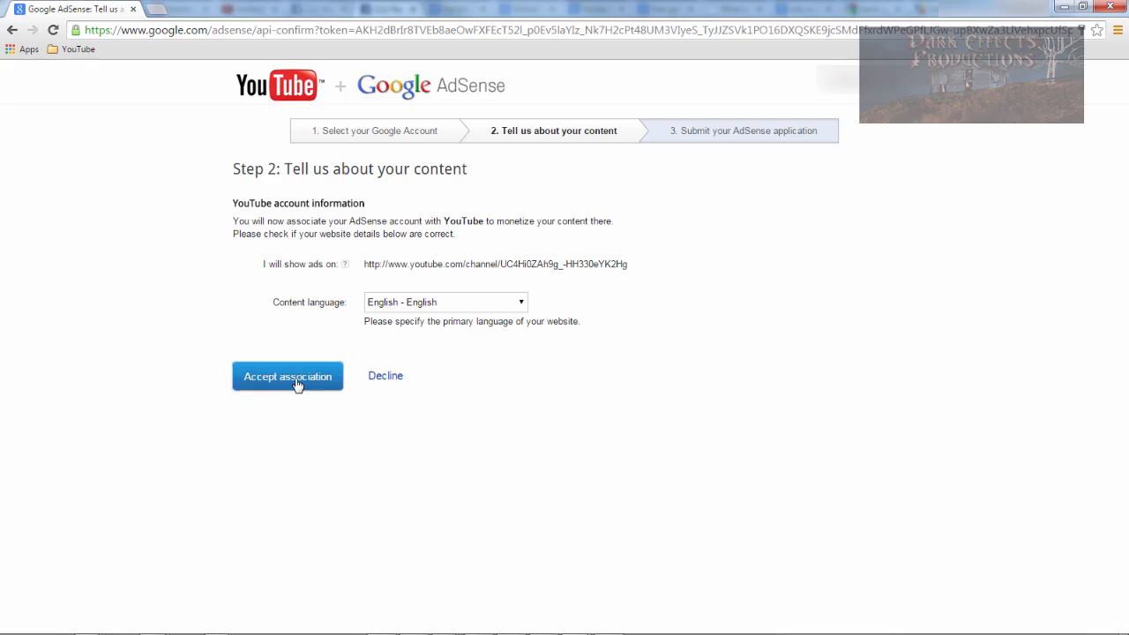
pyautogui.click(287, 376)
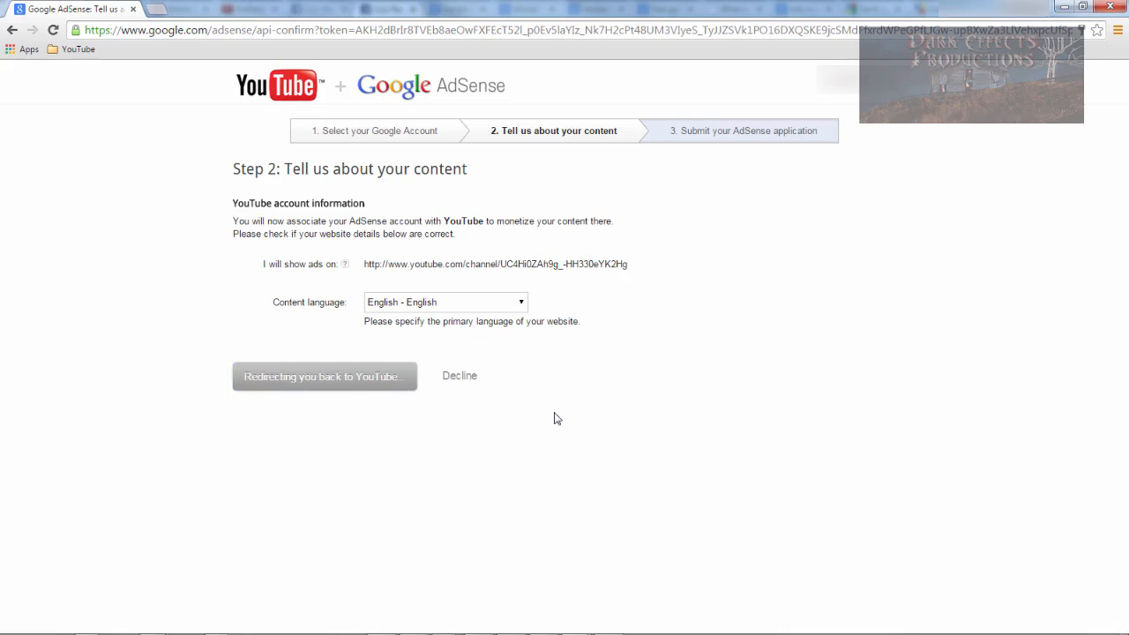
pyautogui.click(324, 375)
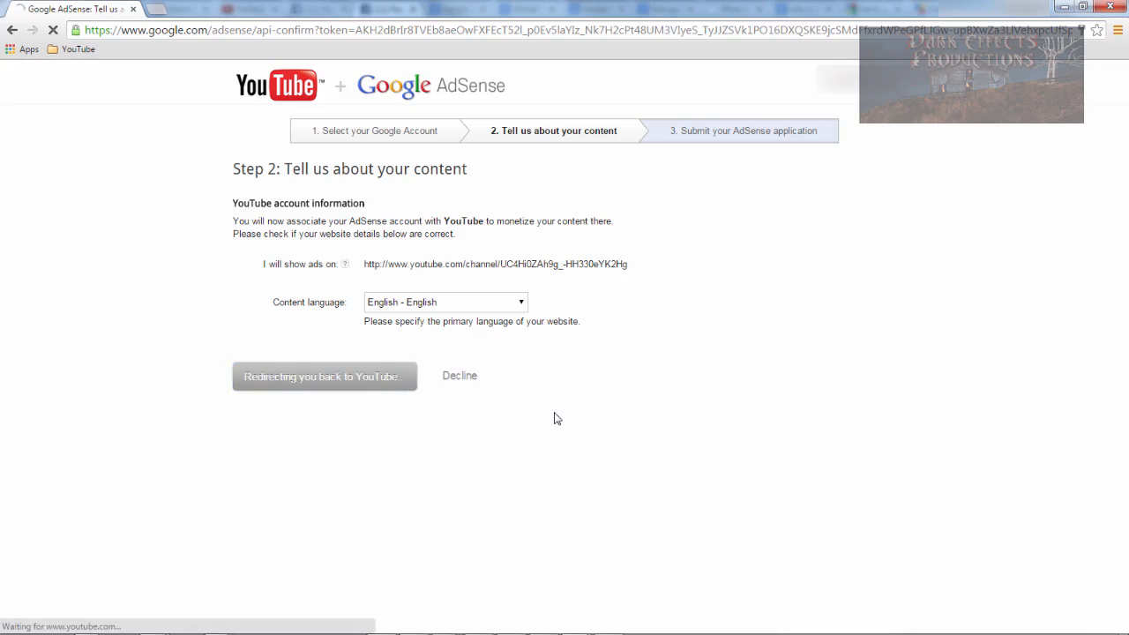
pyautogui.click(324, 375)
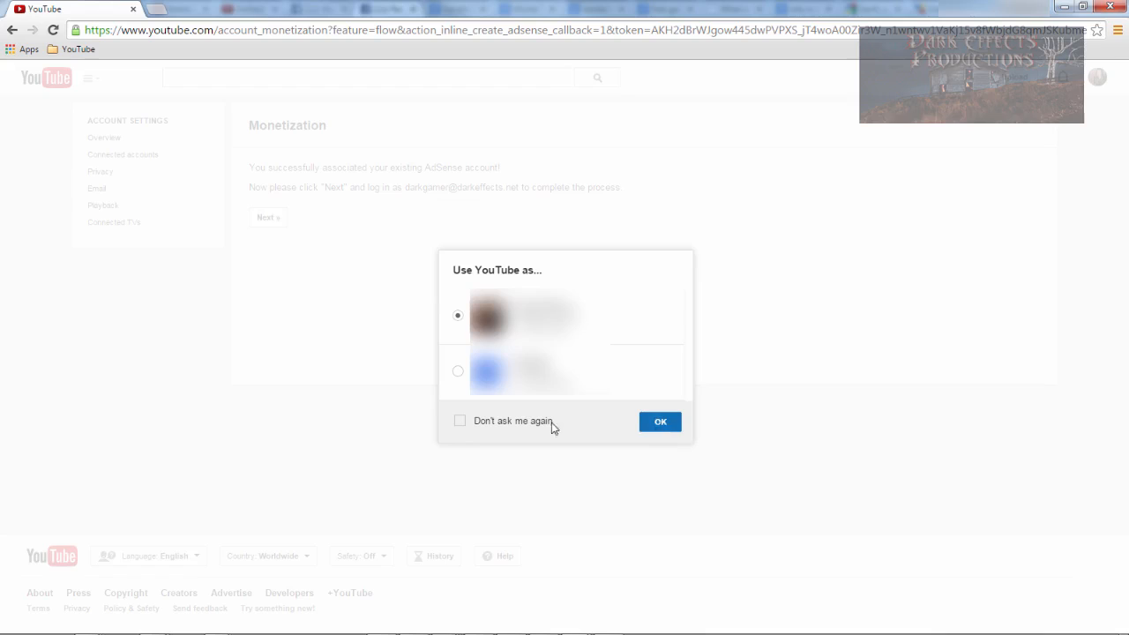
# Dismiss the identity prompt and continue with Next » to the sign-in step
pyautogui.click(659, 422)
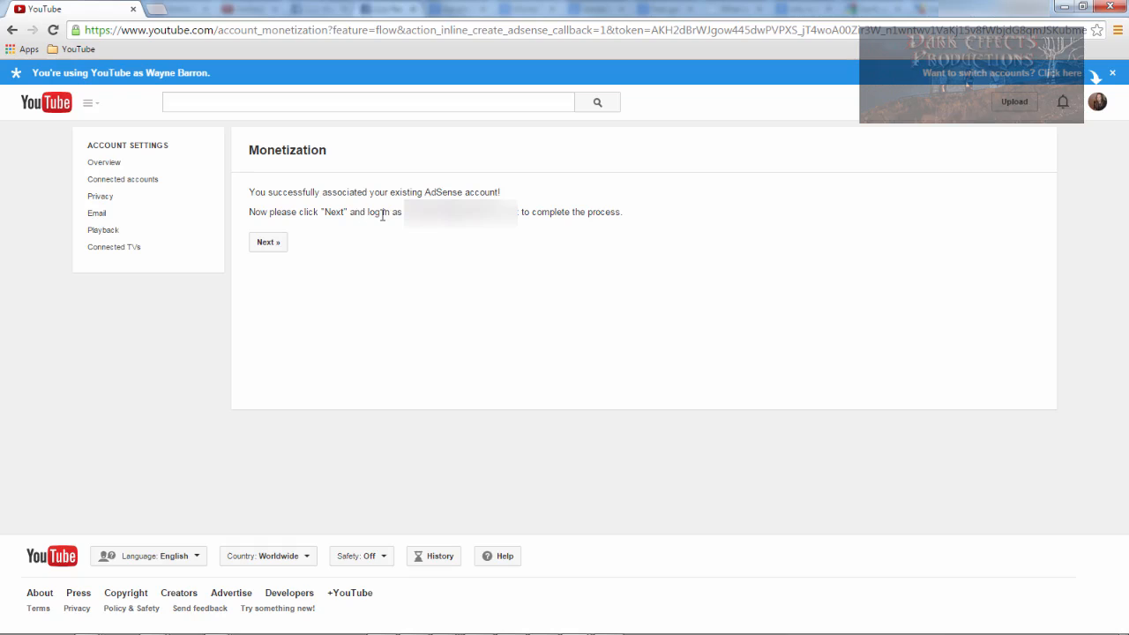
pyautogui.moveTo(523, 222)
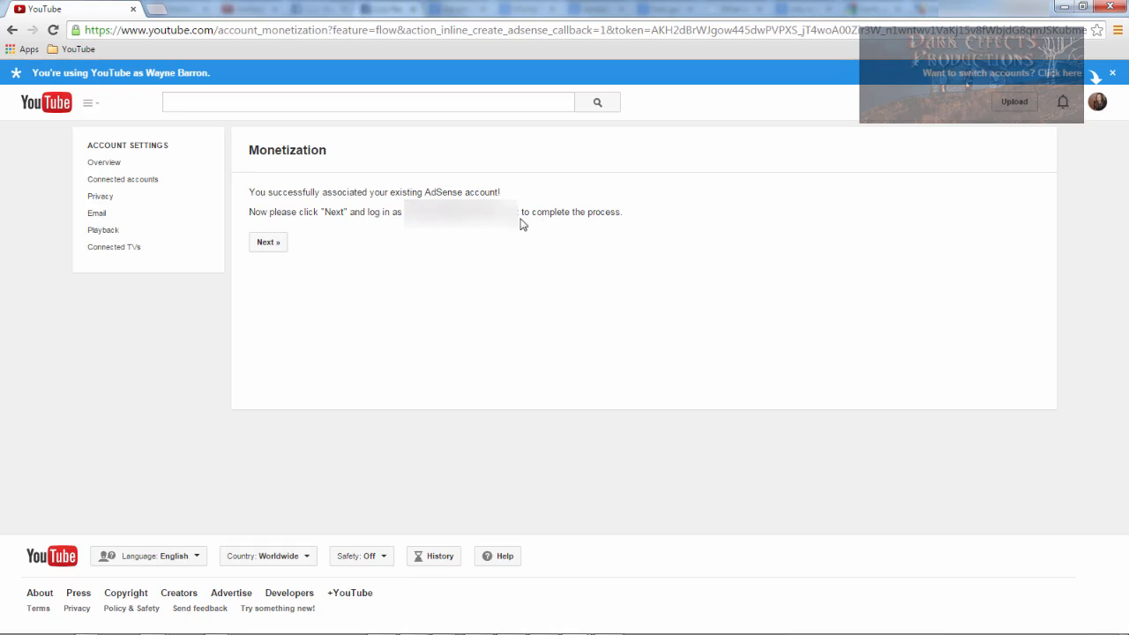
pyautogui.moveTo(268, 245)
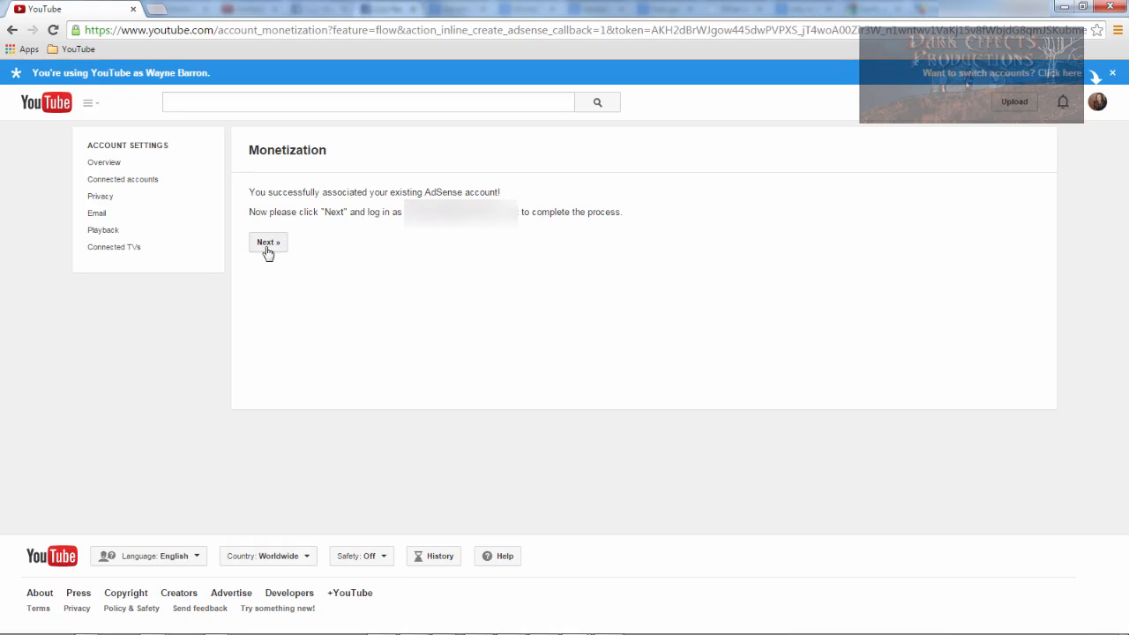
pyautogui.click(268, 241)
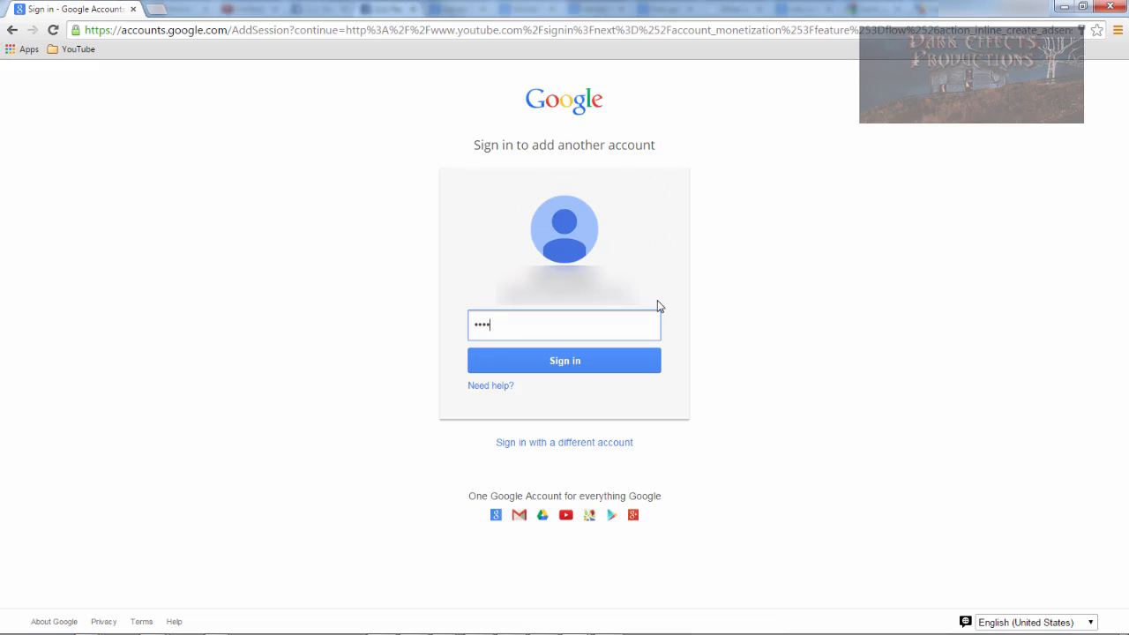
# Sign in with the account password and skip adding a mobile number
pyautogui.write('password')
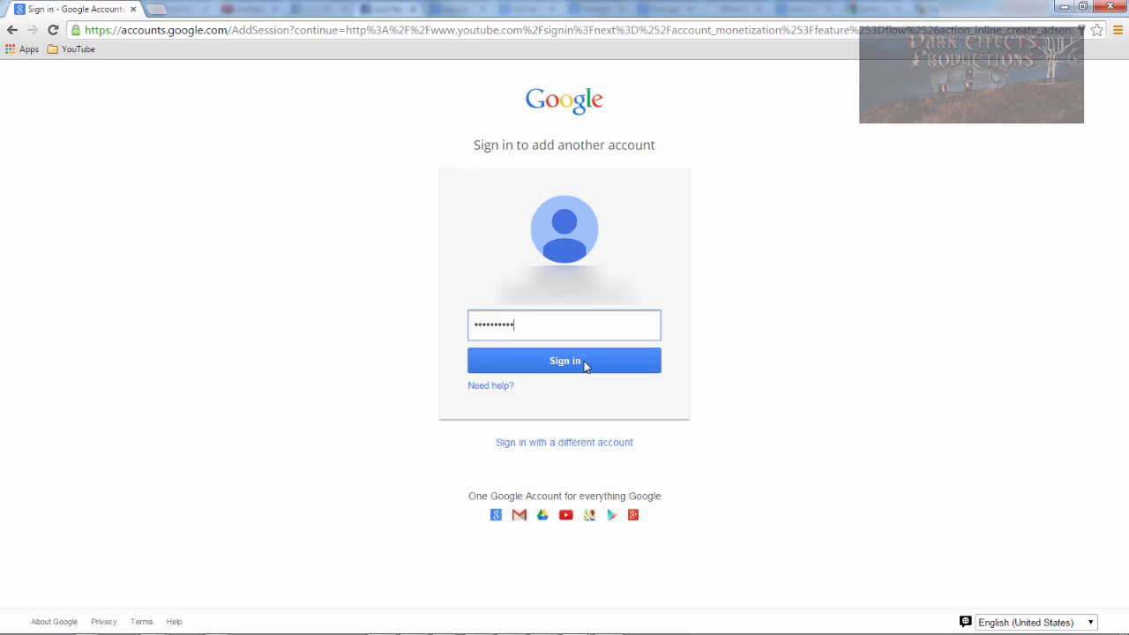
pyautogui.click(564, 360)
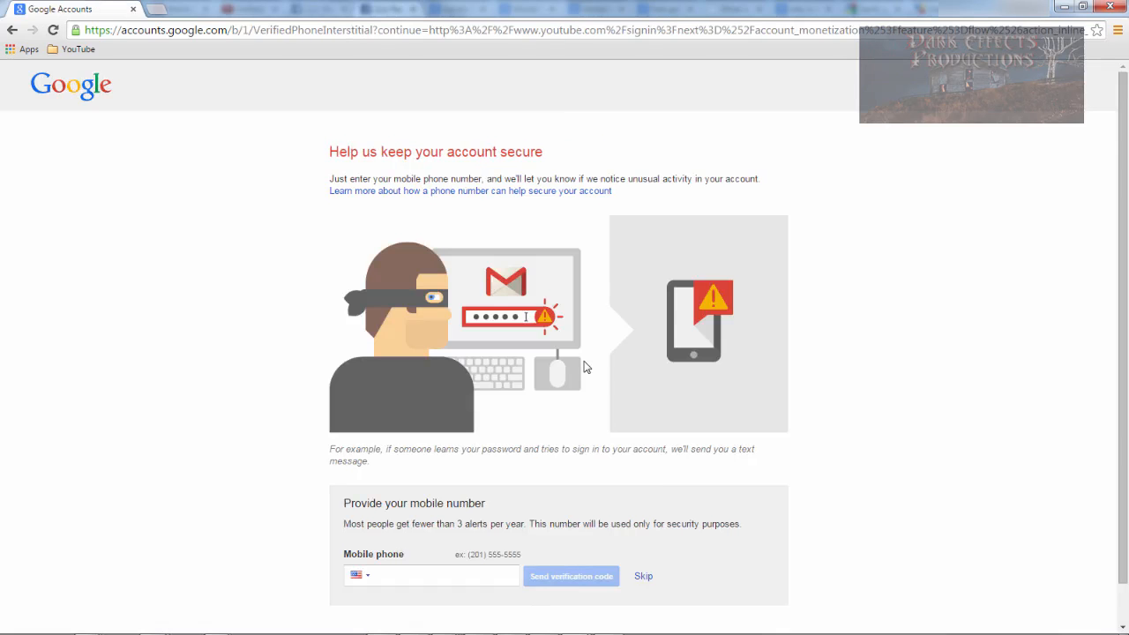
pyautogui.scroll(-3)
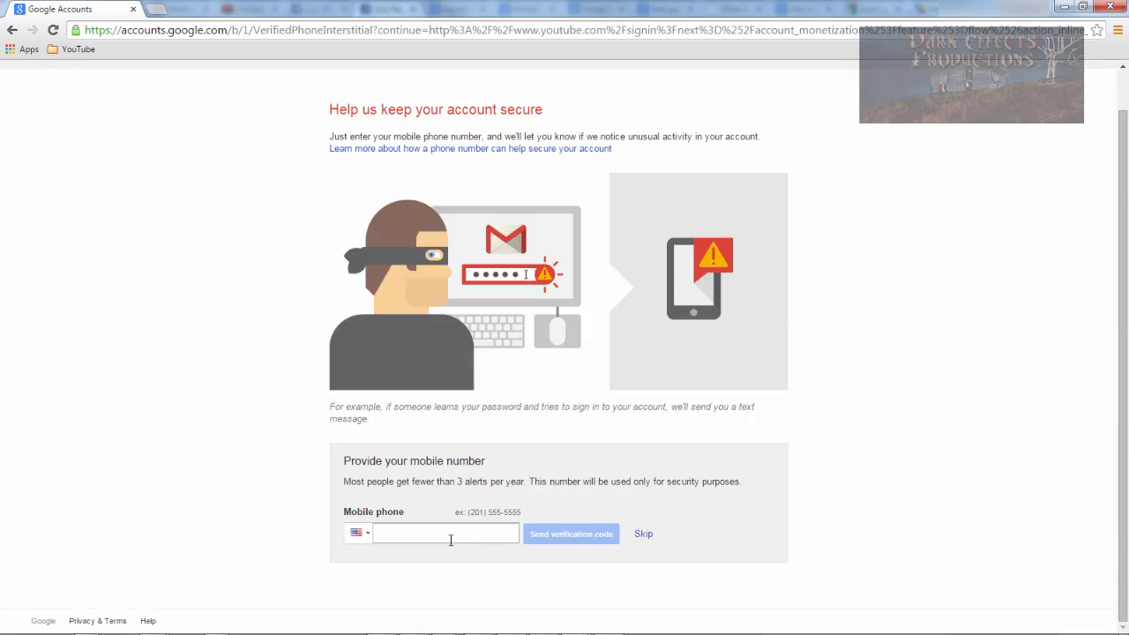
pyautogui.click(643, 533)
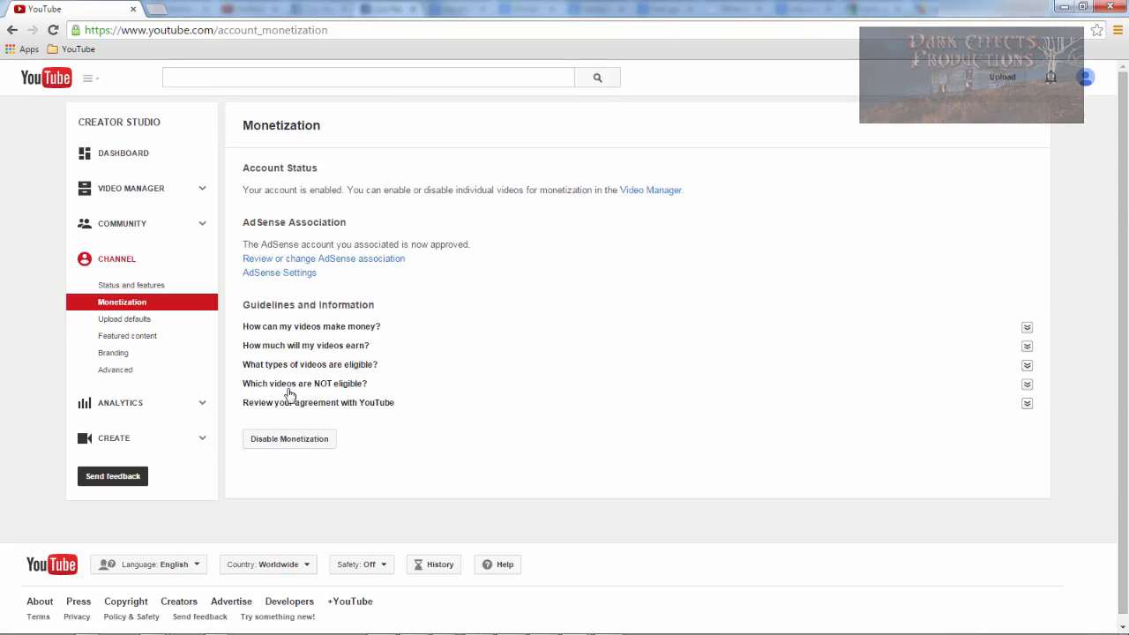
pyautogui.moveTo(268, 399)
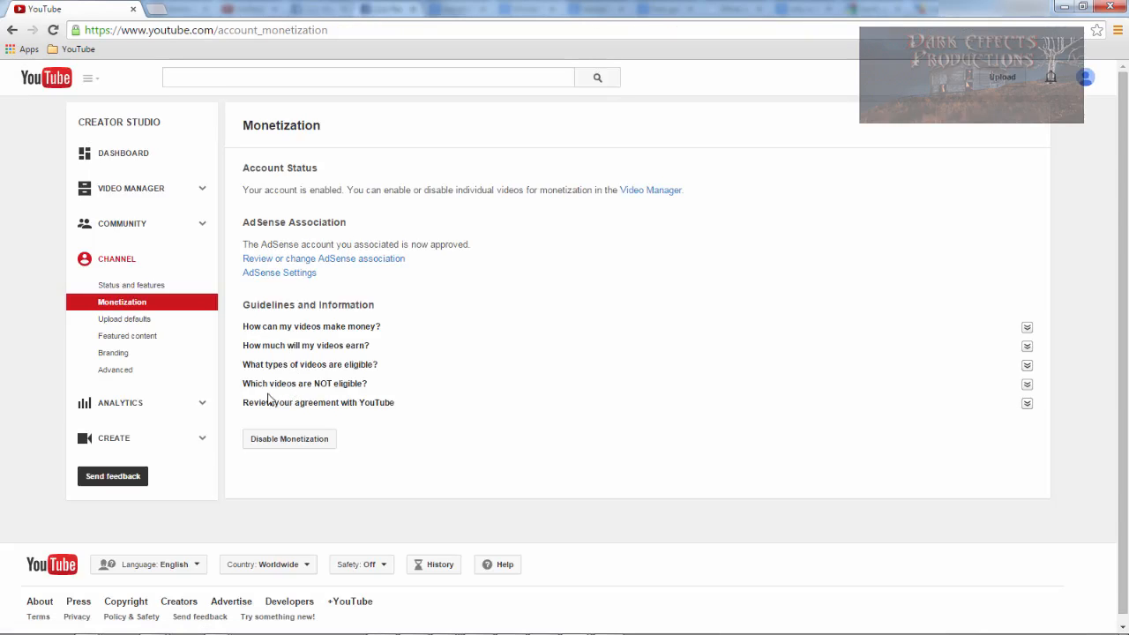
# Go to the channel's Status and features overview from the sidebar
pyautogui.click(130, 286)
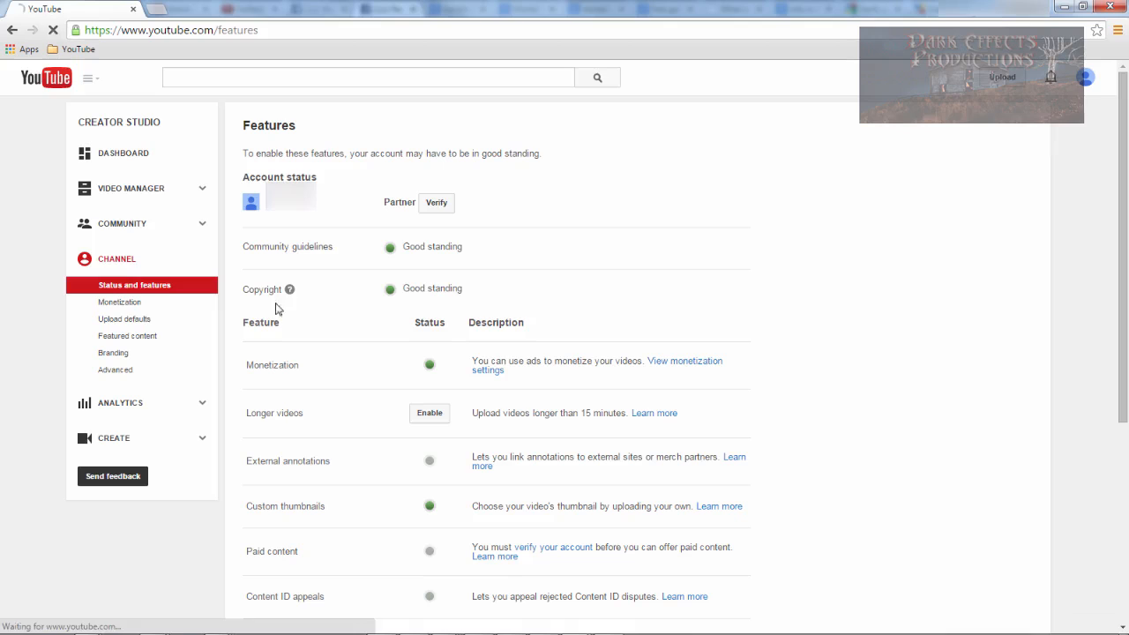
pyautogui.moveTo(607, 314)
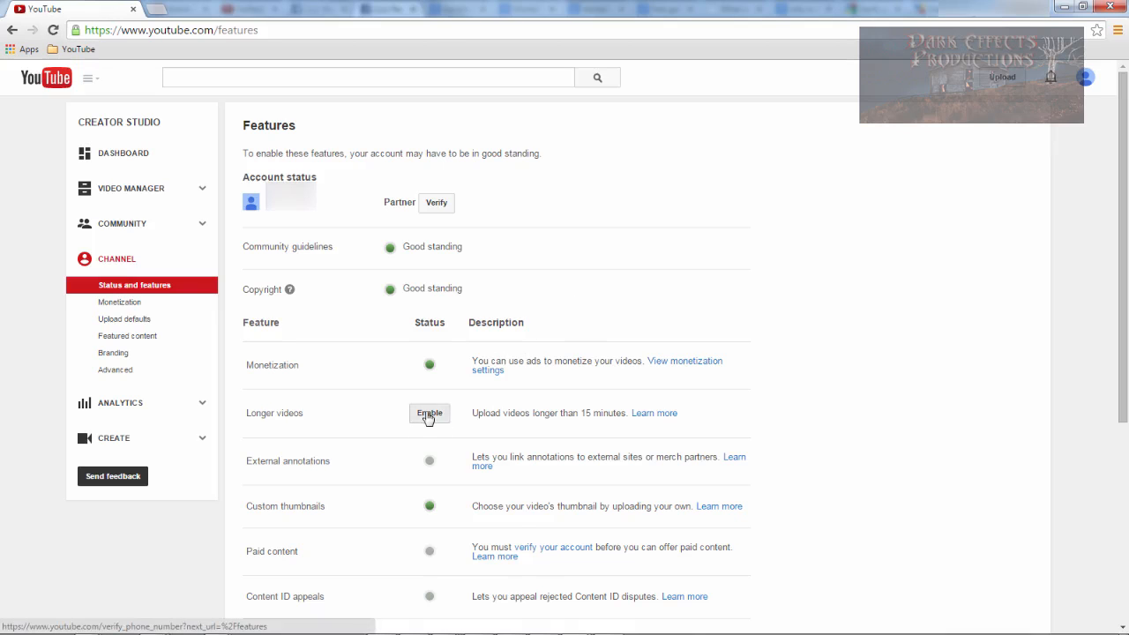
# Enable Longer videos, choose the automated voice call option, and submit the phone number
pyautogui.click(428, 413)
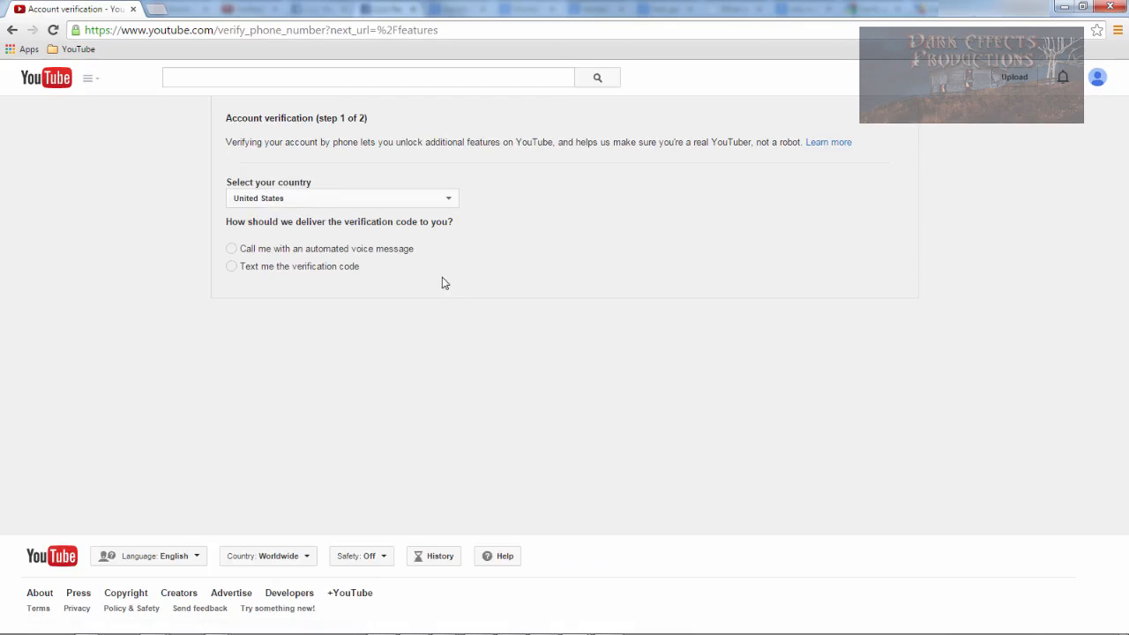
pyautogui.moveTo(480, 282)
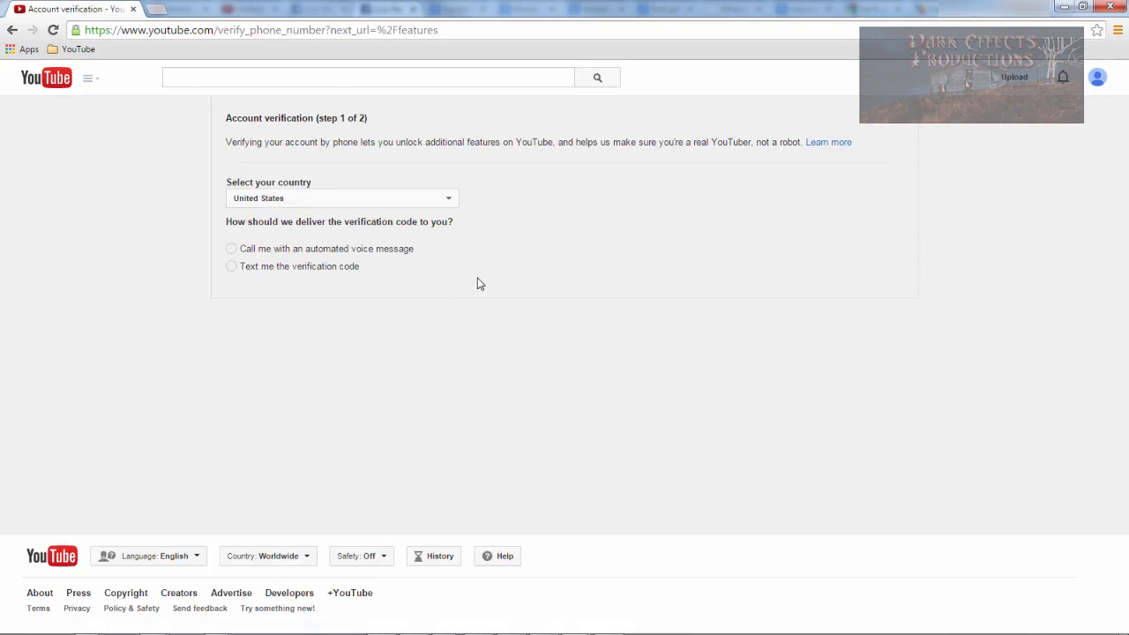
pyautogui.moveTo(452, 277)
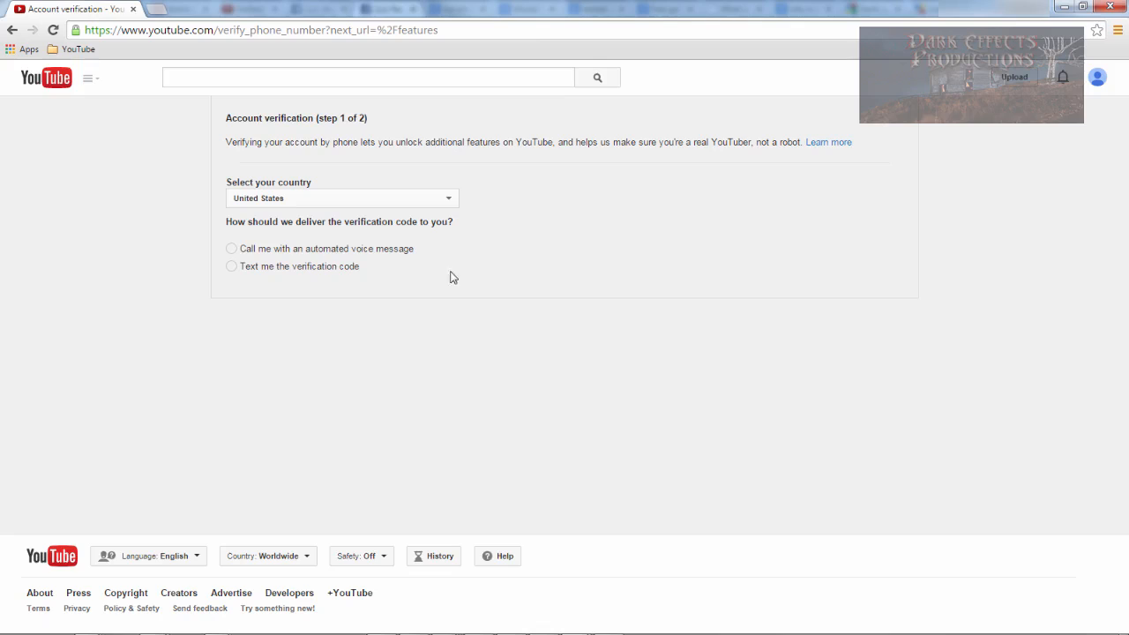
pyautogui.moveTo(370, 257)
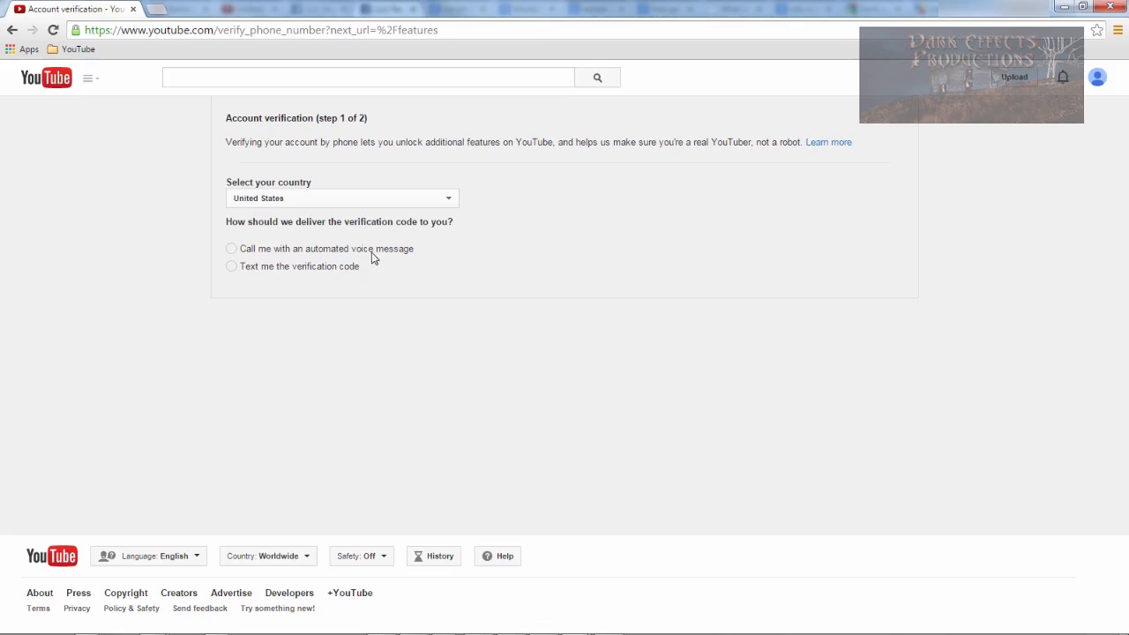
pyautogui.moveTo(334, 275)
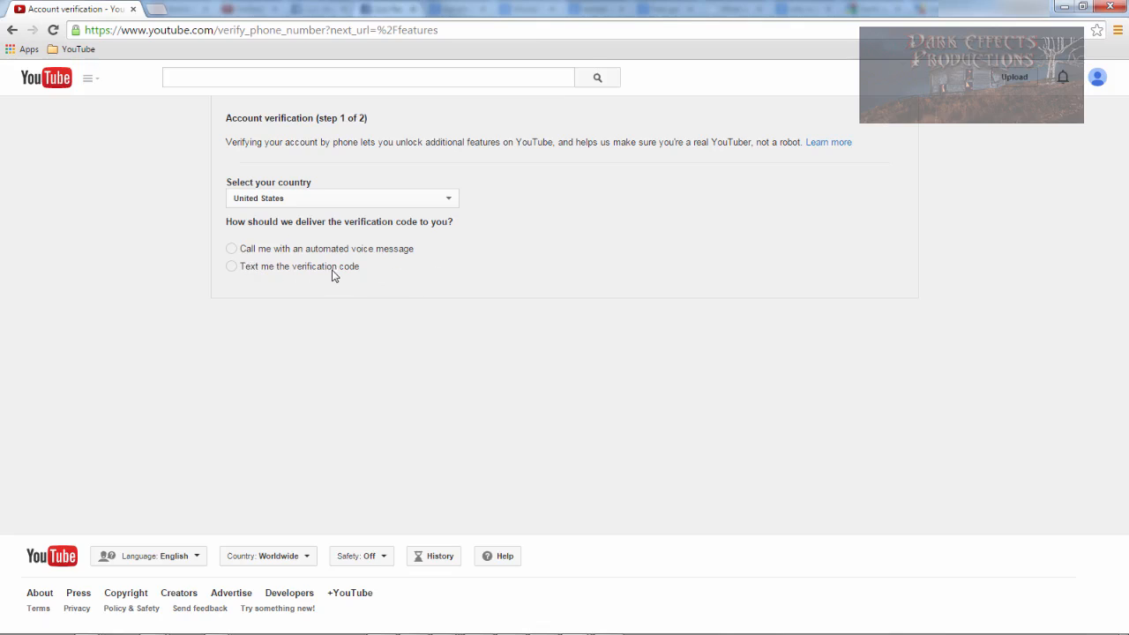
pyautogui.moveTo(243, 257)
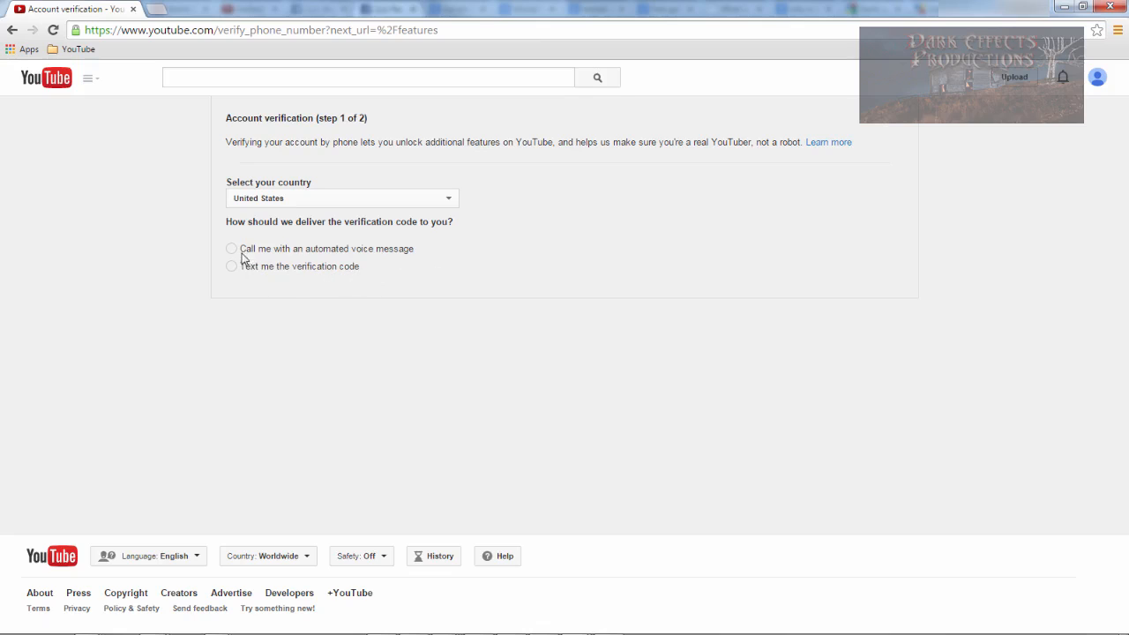
pyautogui.click(231, 249)
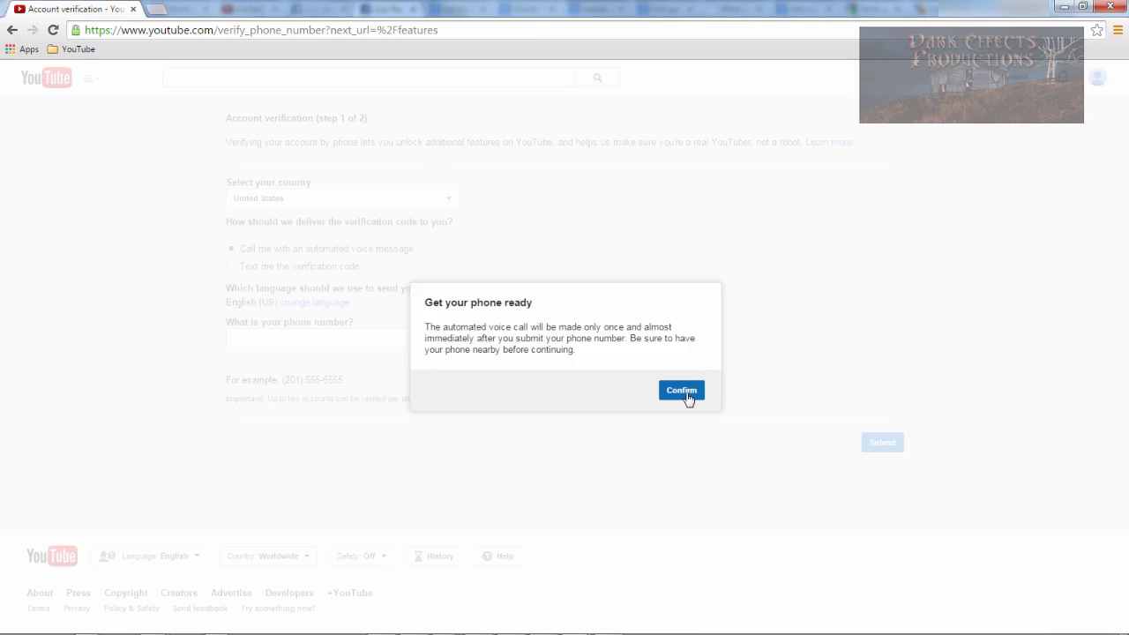
pyautogui.click(681, 390)
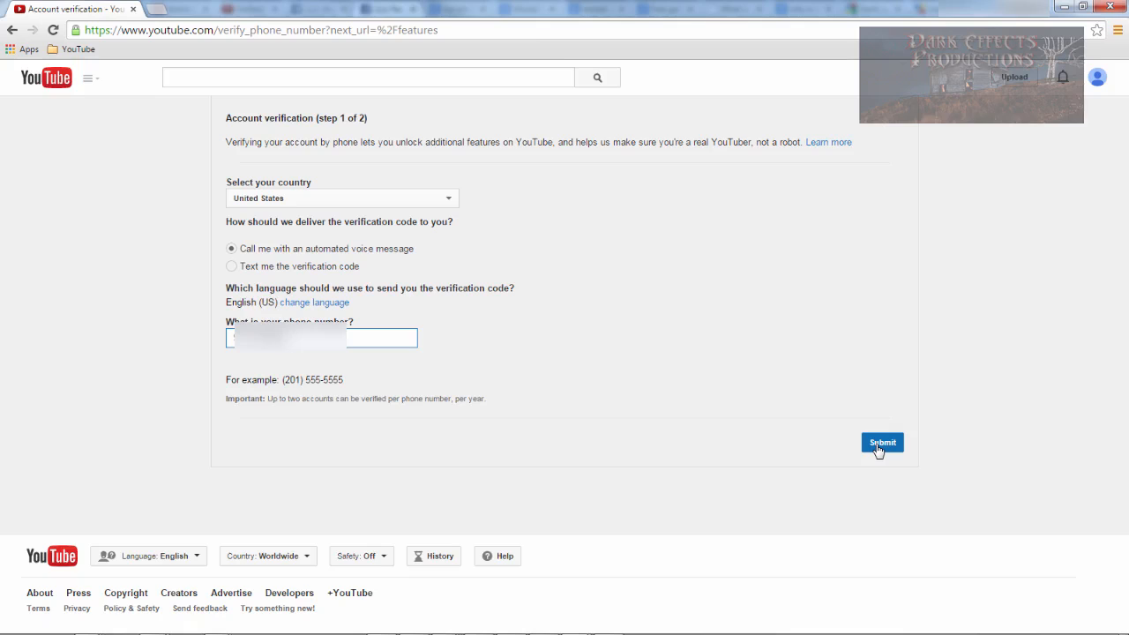
pyautogui.click(882, 441)
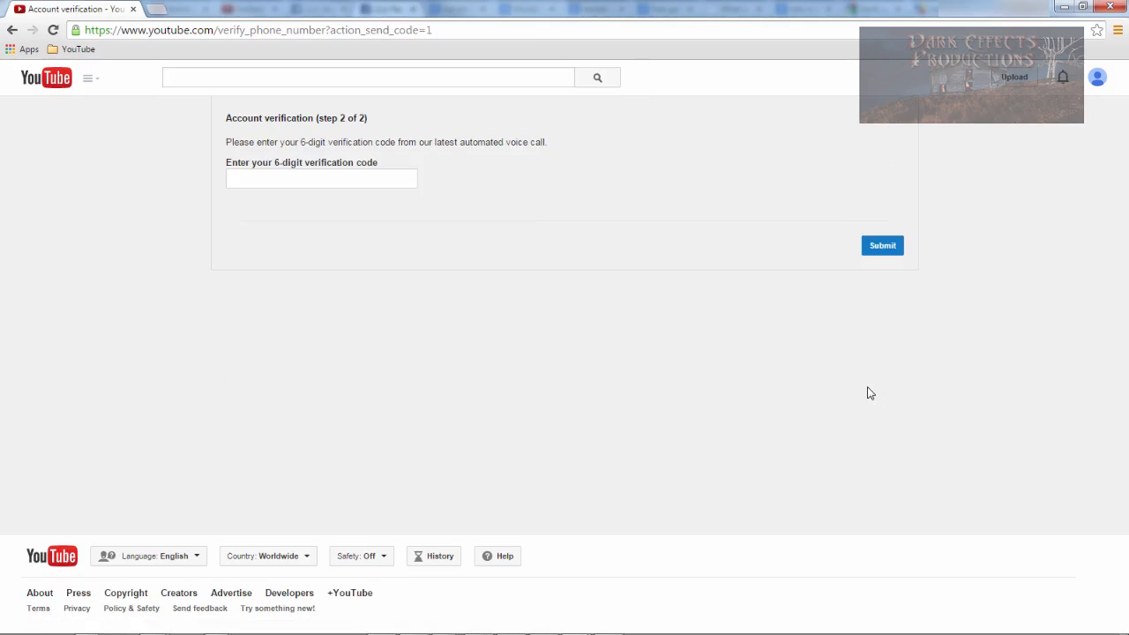
pyautogui.moveTo(840, 370)
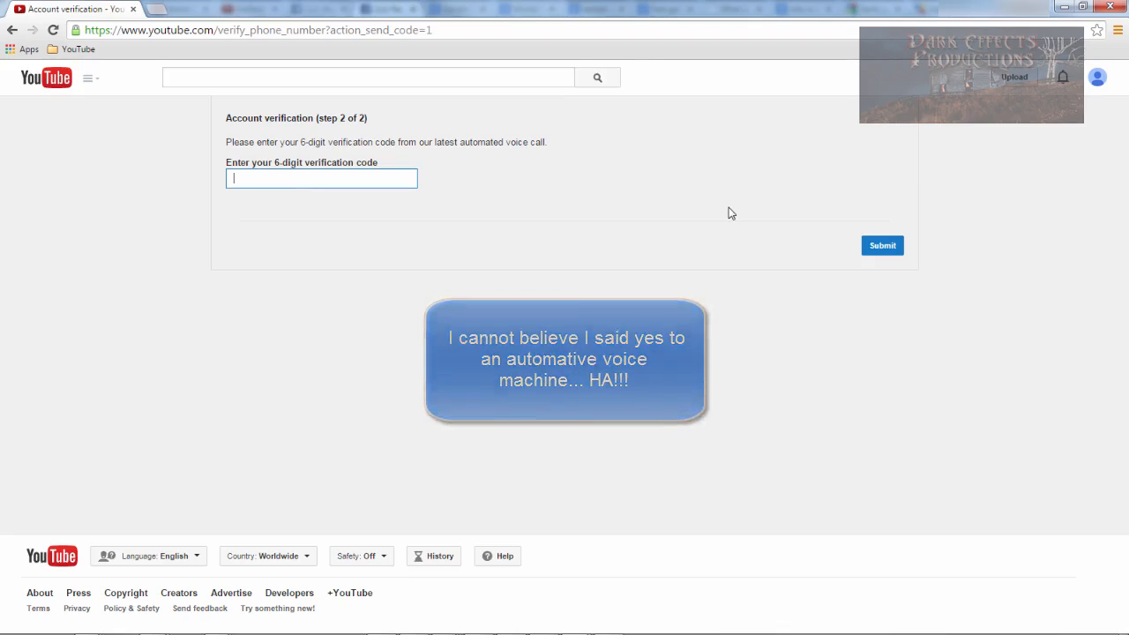
# Submit the 6-digit verification code and return to Status and features
pyautogui.write('1')
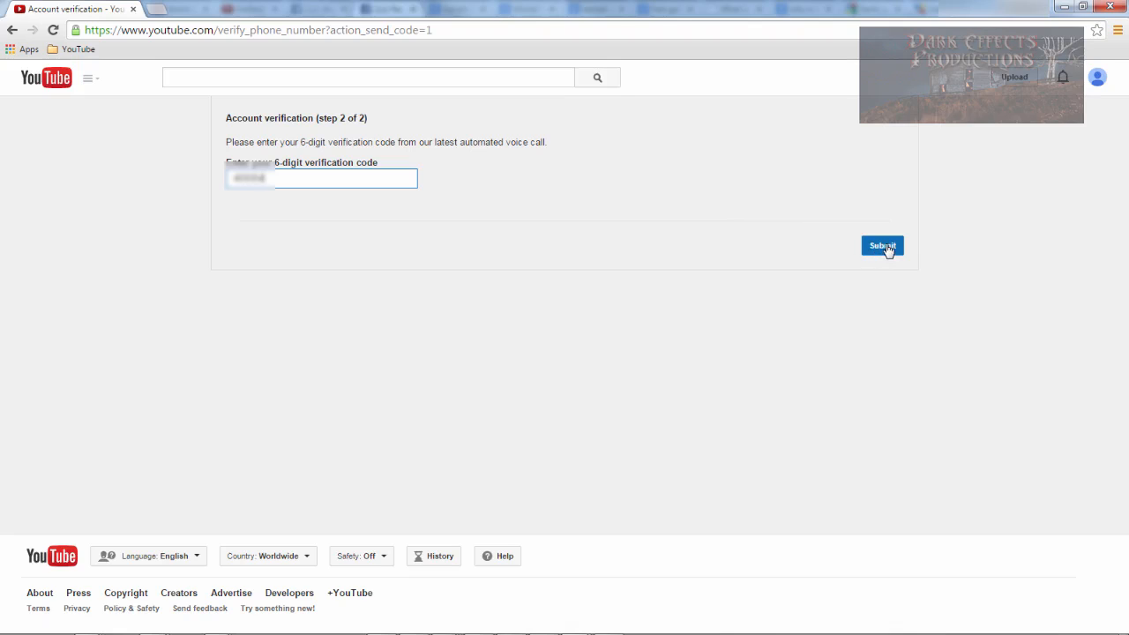
pyautogui.click(882, 245)
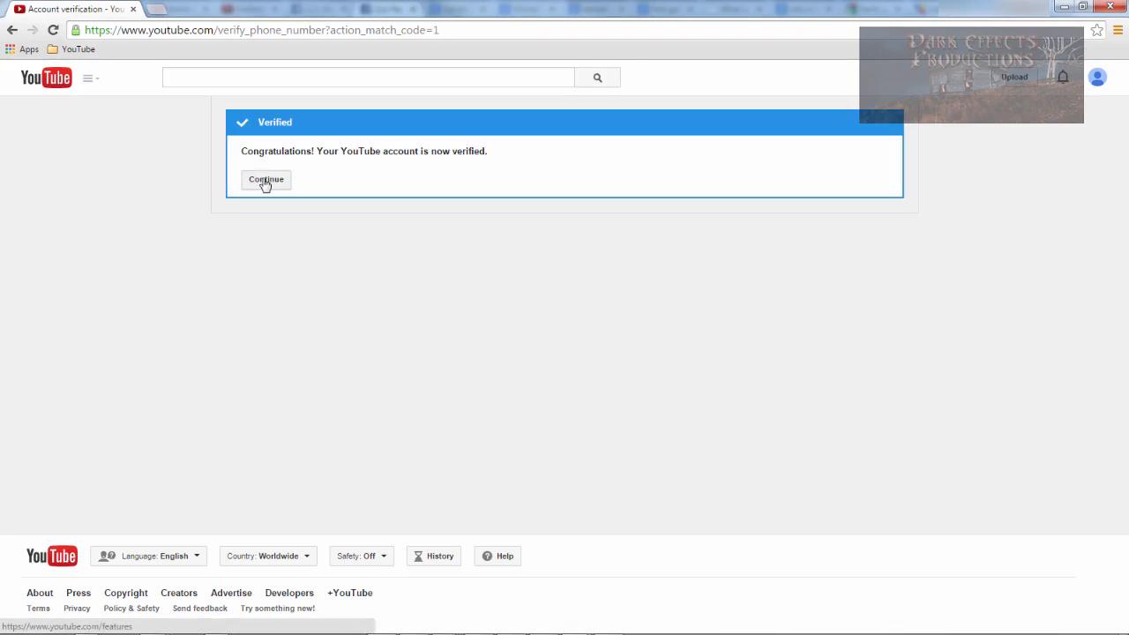
pyautogui.click(264, 180)
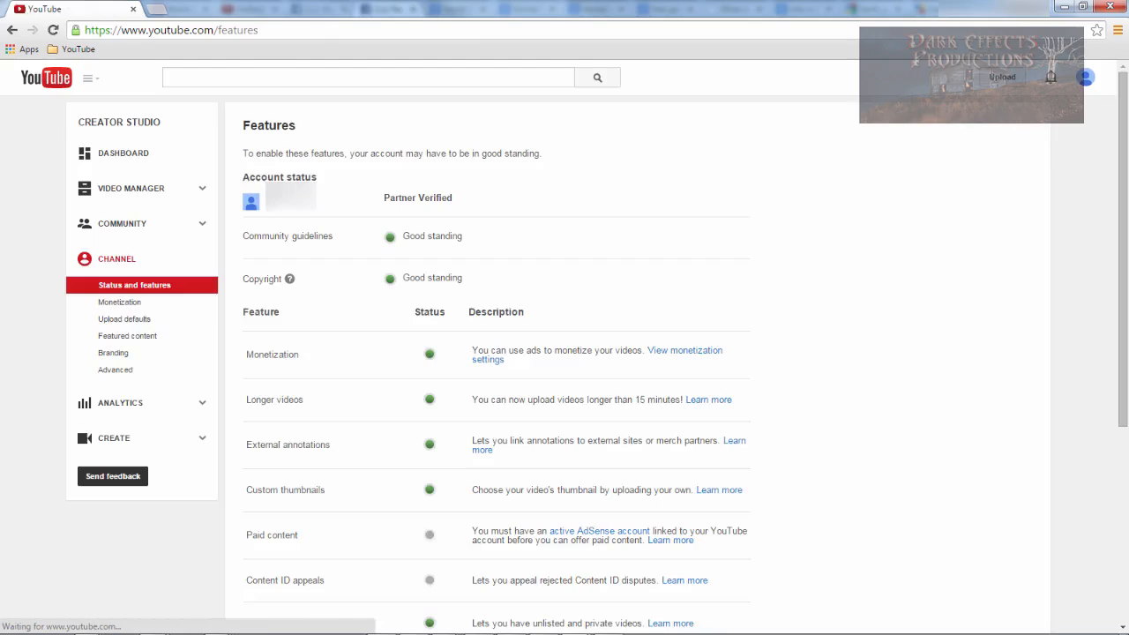